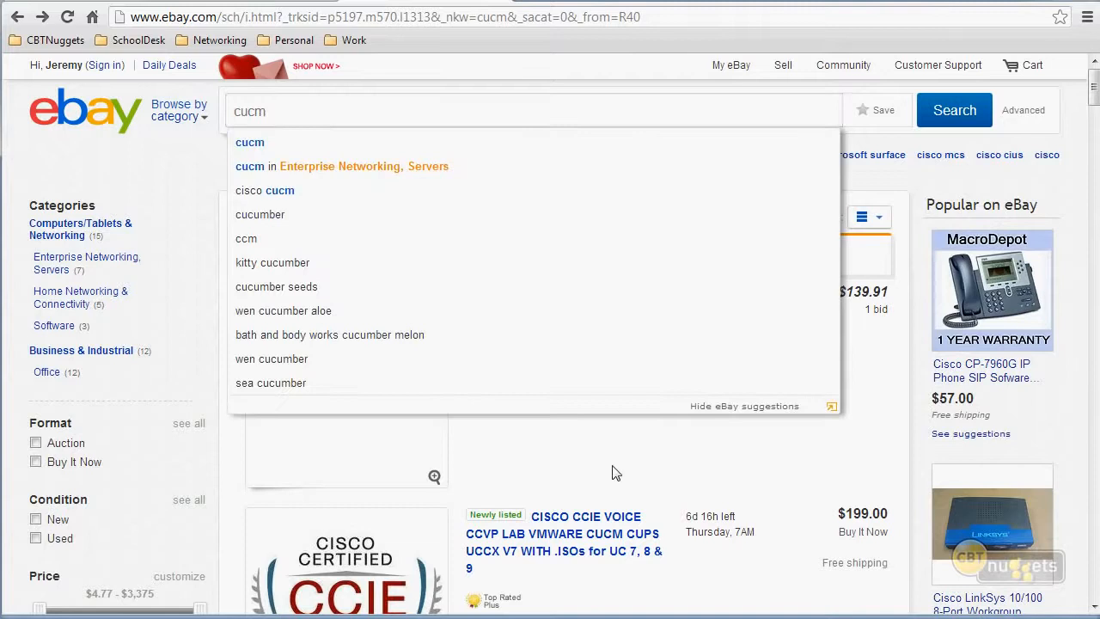
Show VMware's Home page with new virtual machine tasks and hide the Library sidebar
scroll(down, 3)
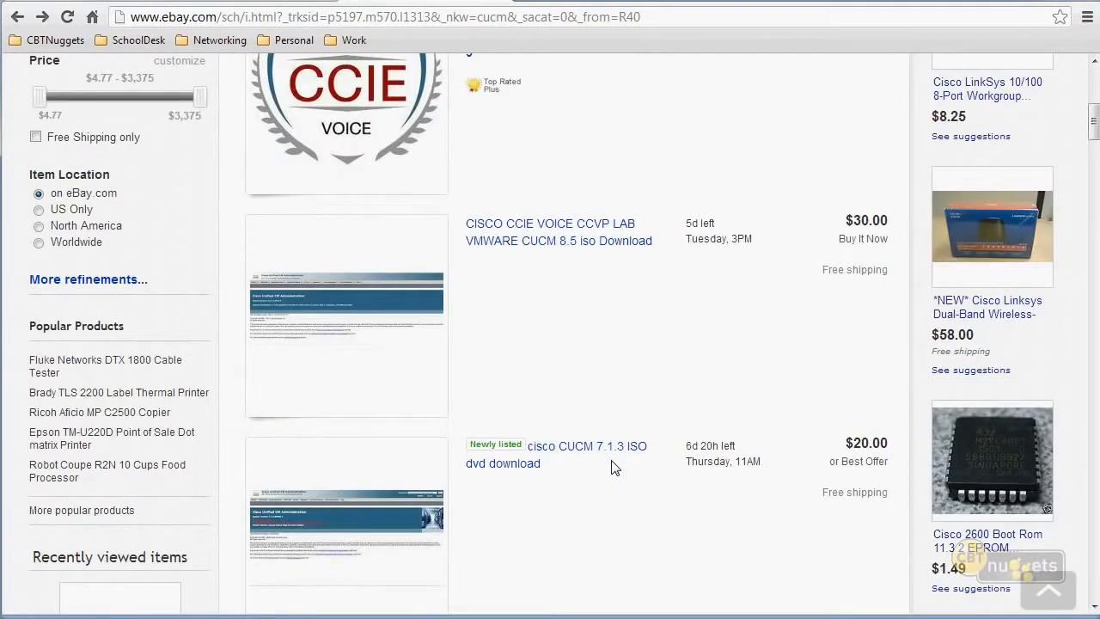
mouse_move(645, 477)
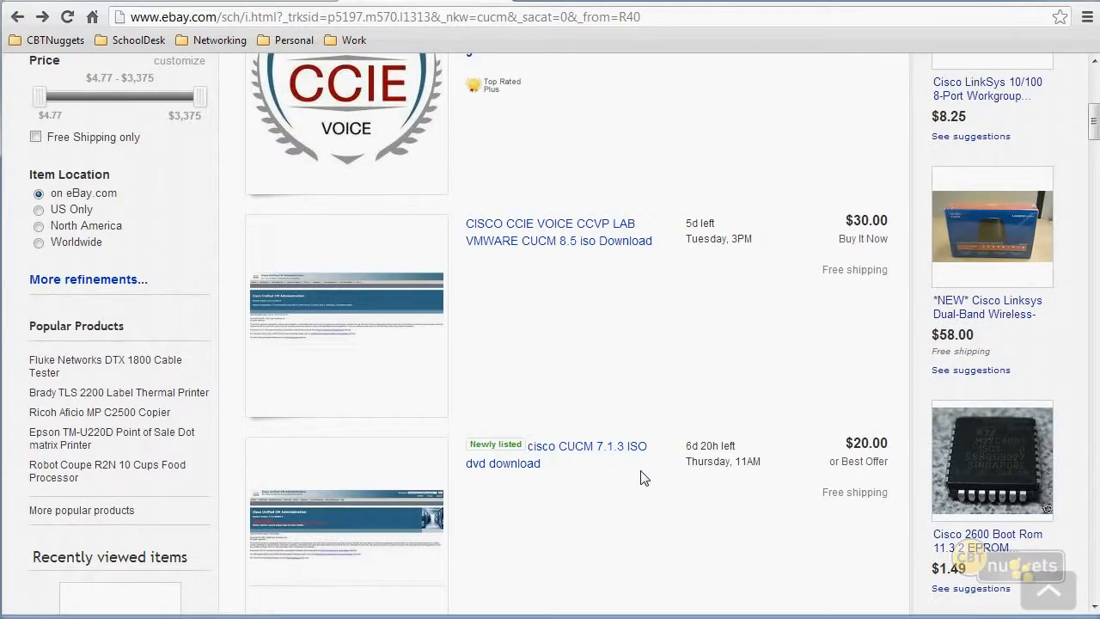
scroll(up, 3)
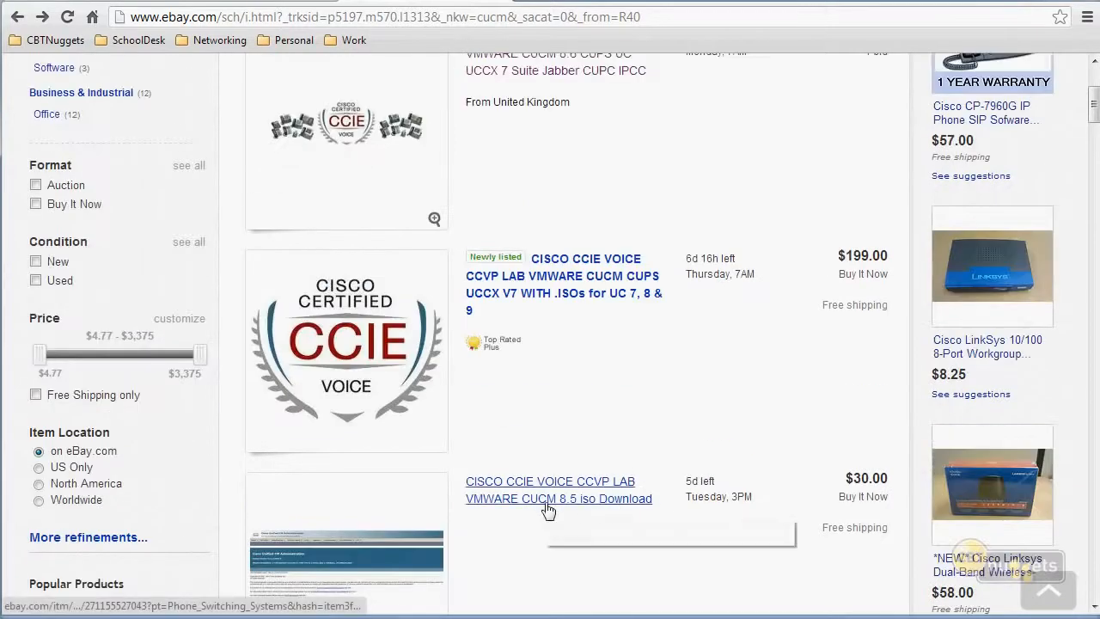
scroll(down, 3)
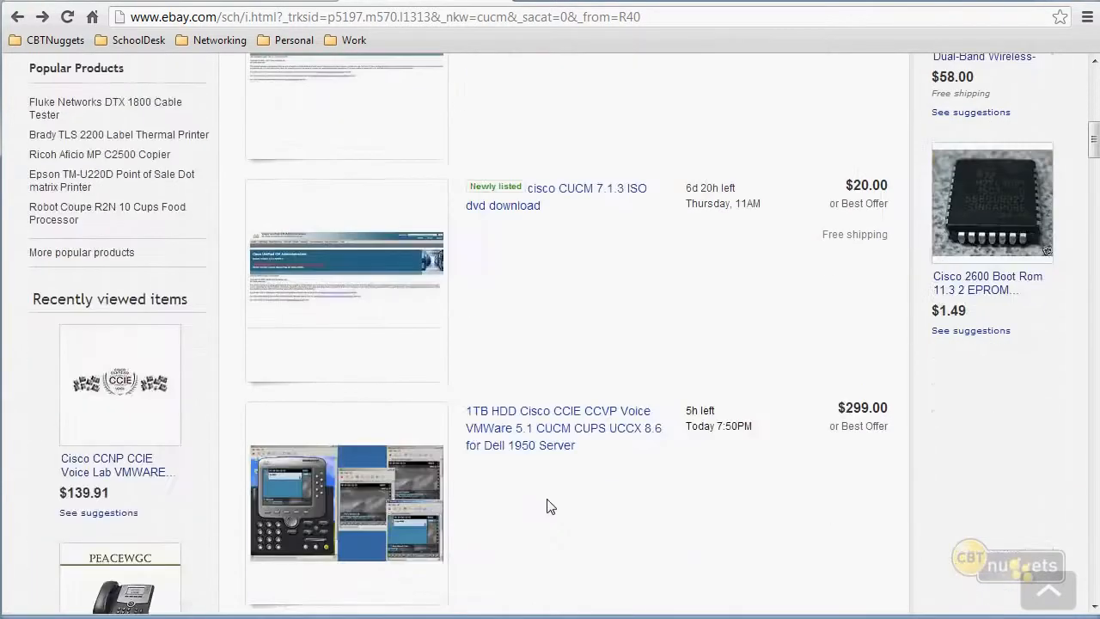
scroll(down, 3)
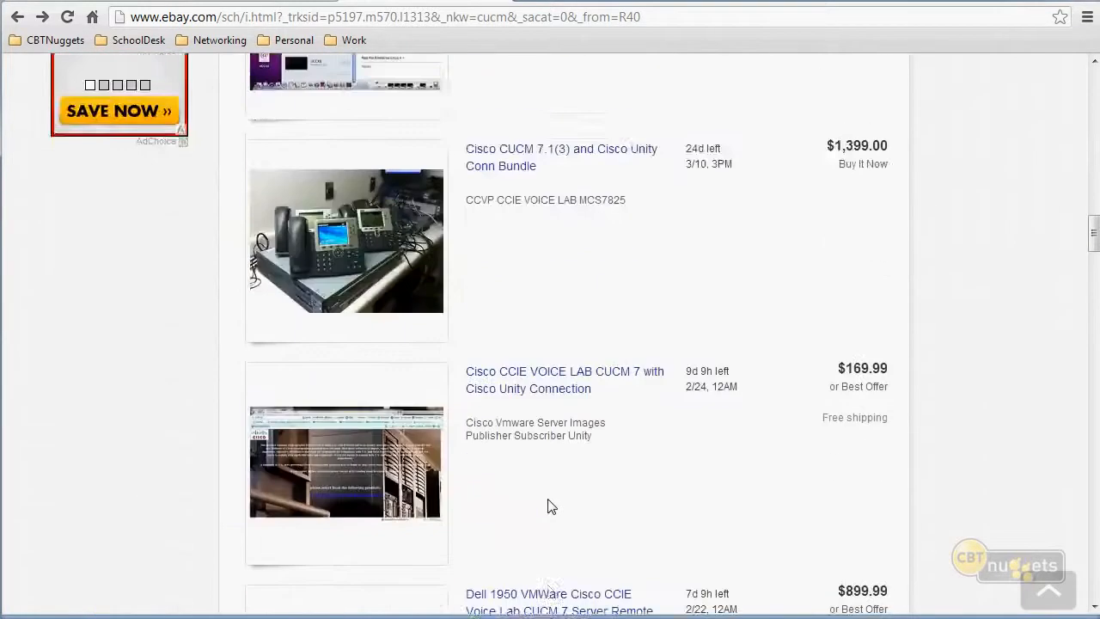
scroll(down, 3)
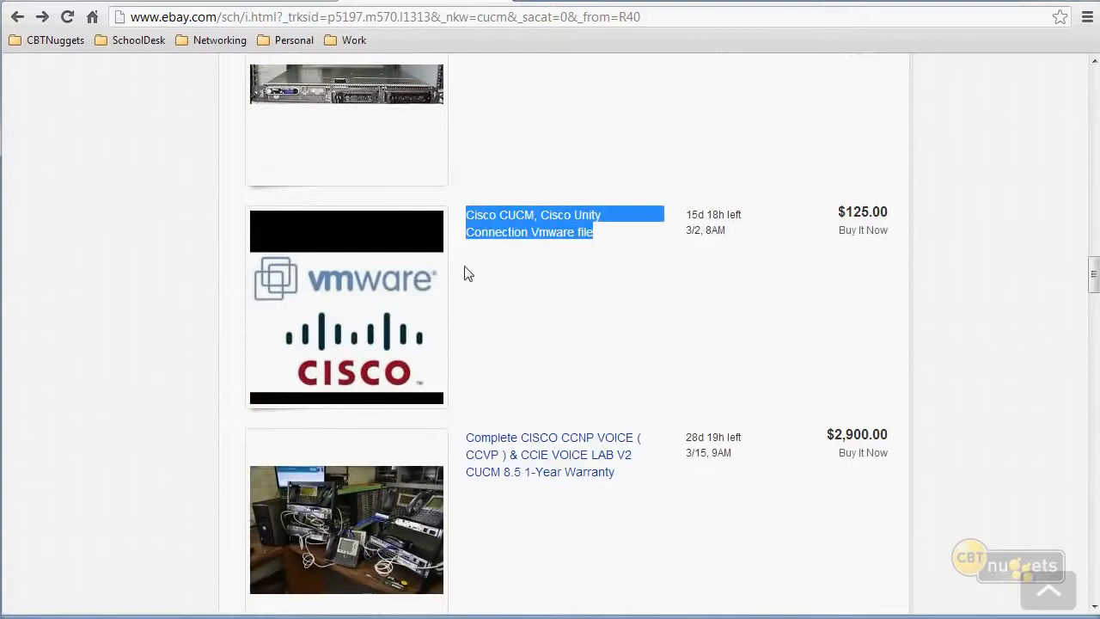
scroll(down, 3)
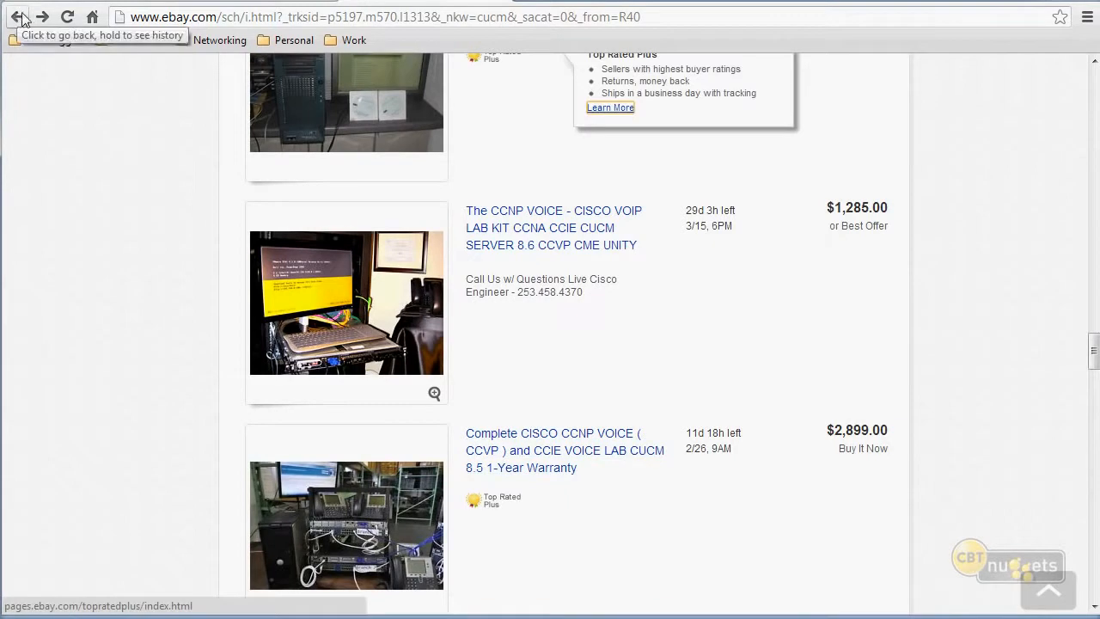
click(17, 16)
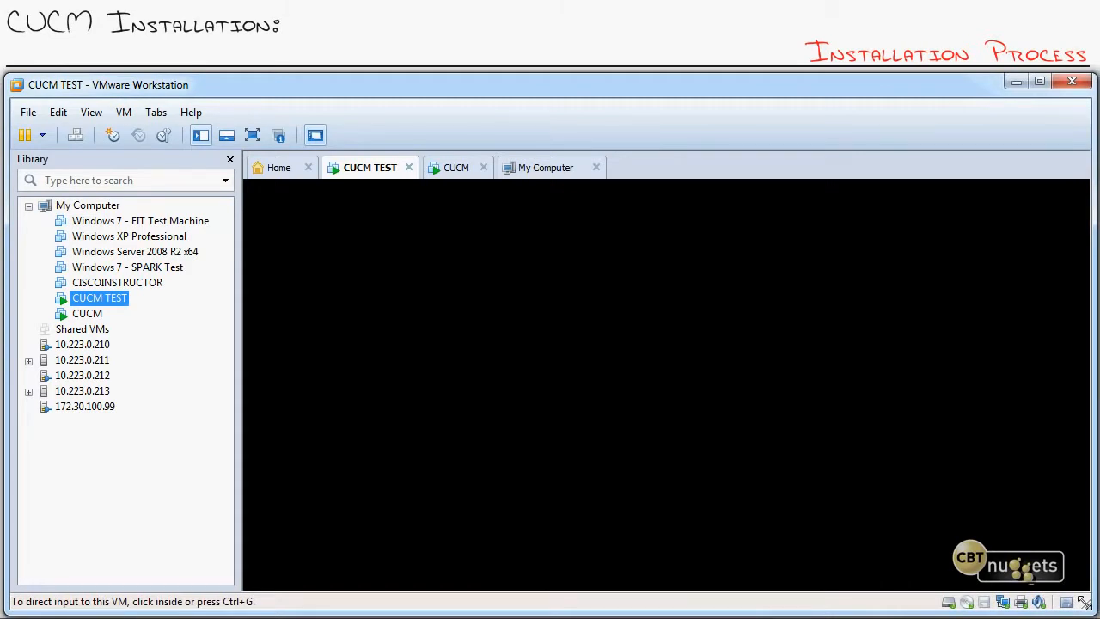
mouse_move(790, 413)
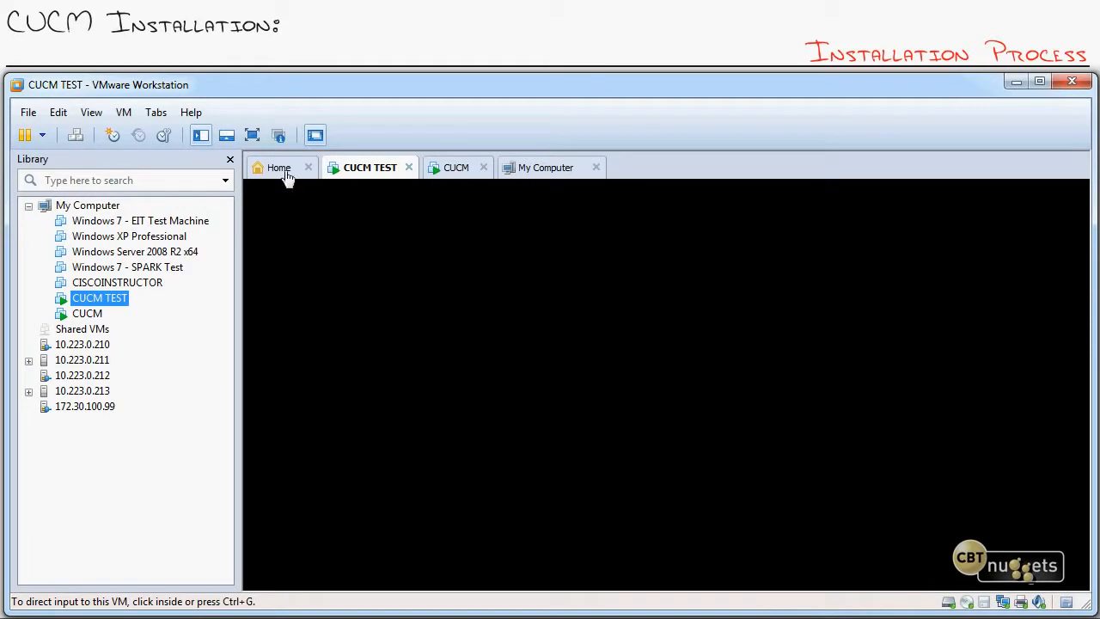
click(279, 167)
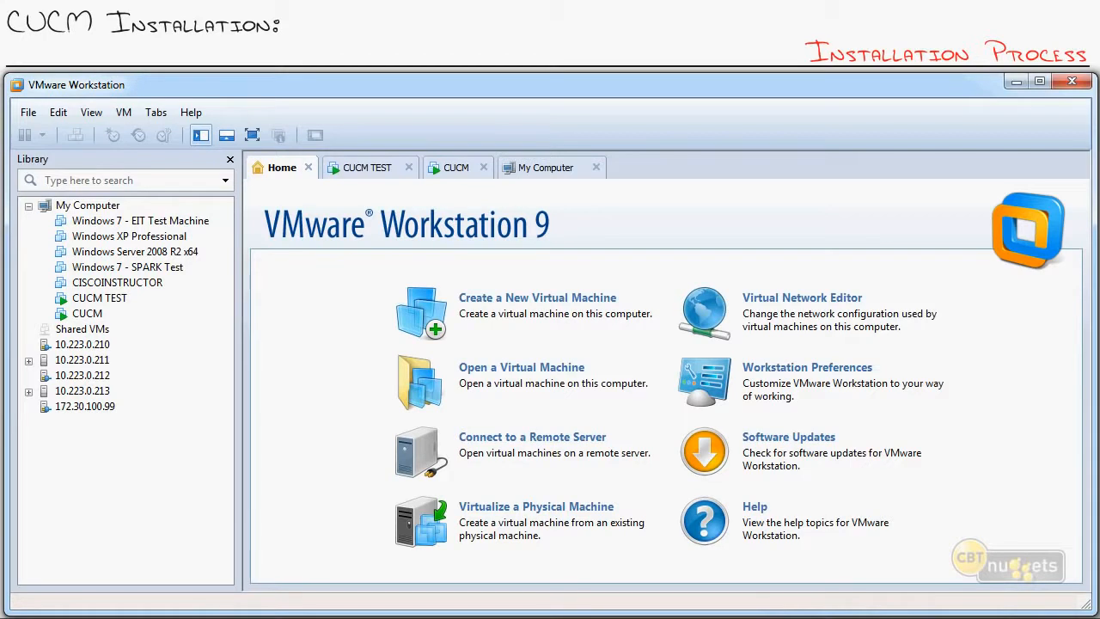
mouse_move(87, 298)
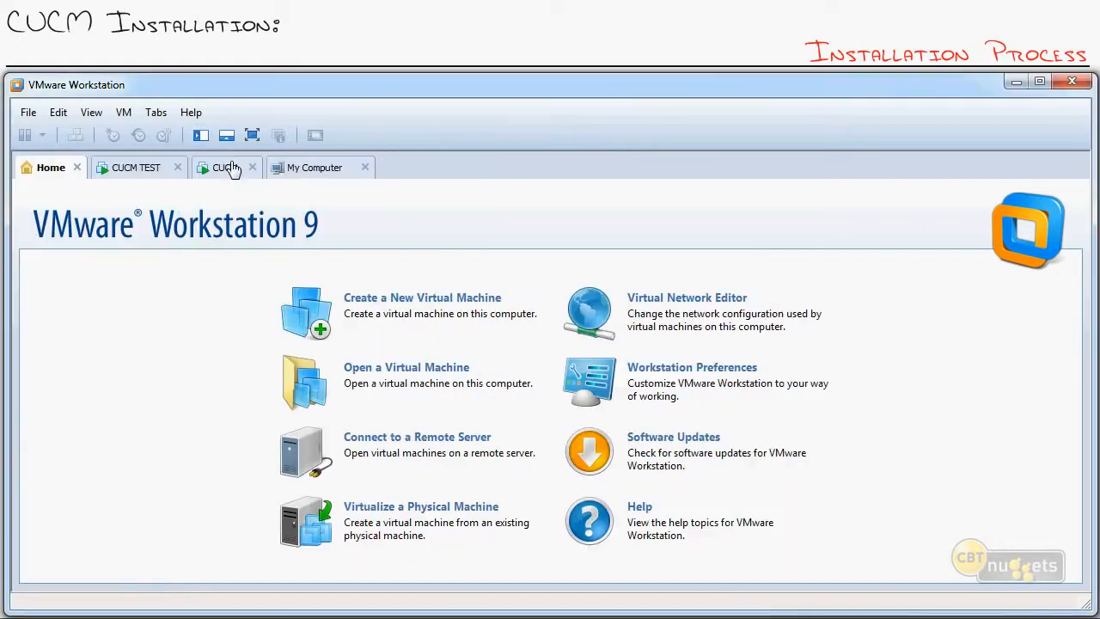
Start a Typical new VM from the UCS install ISO, guest Linux Red Hat Enterprise Linux 3
click(422, 297)
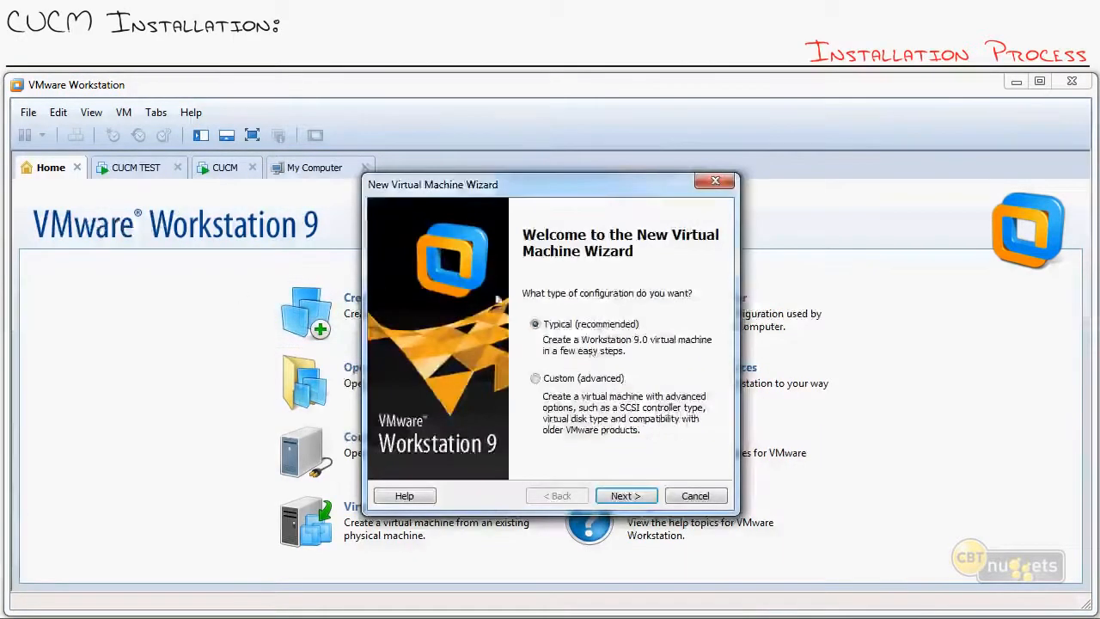
click(625, 496)
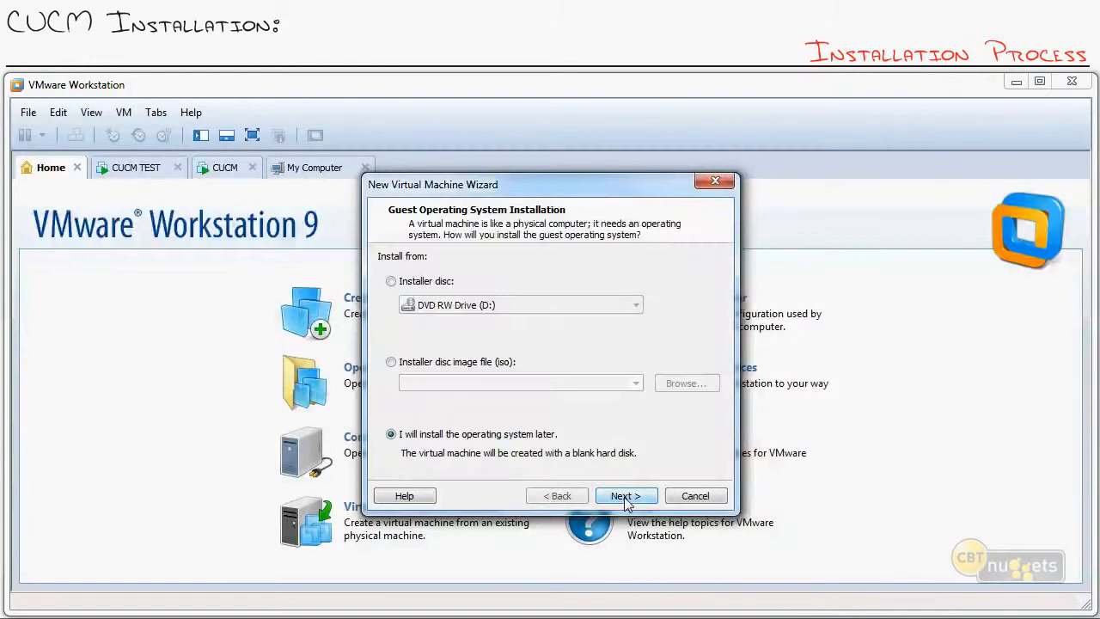
mouse_move(417, 345)
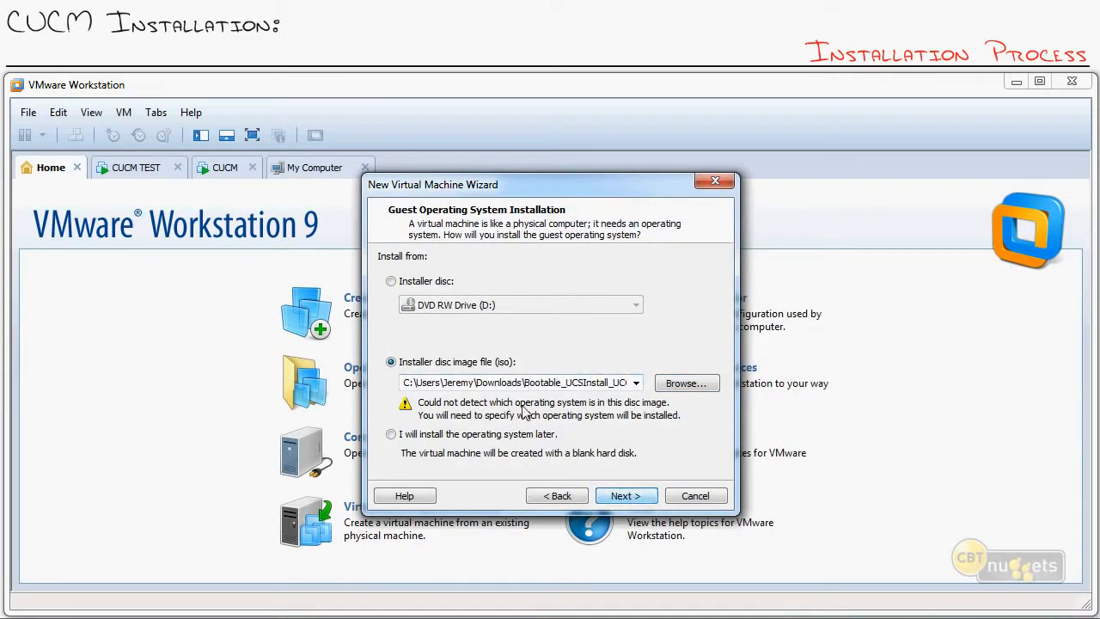
click(625, 495)
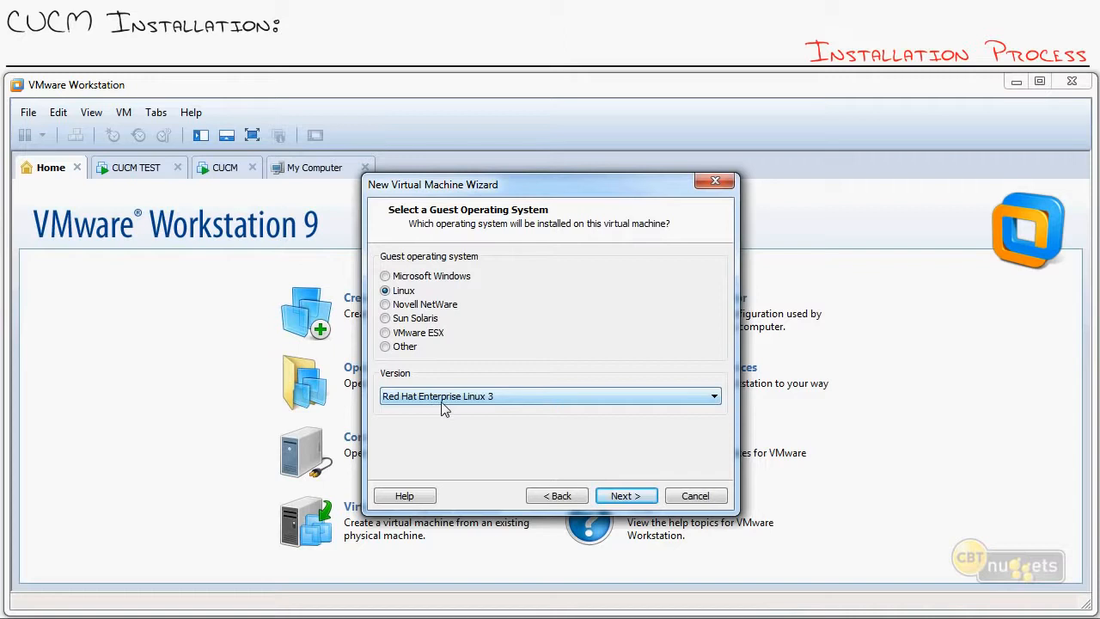
click(712, 396)
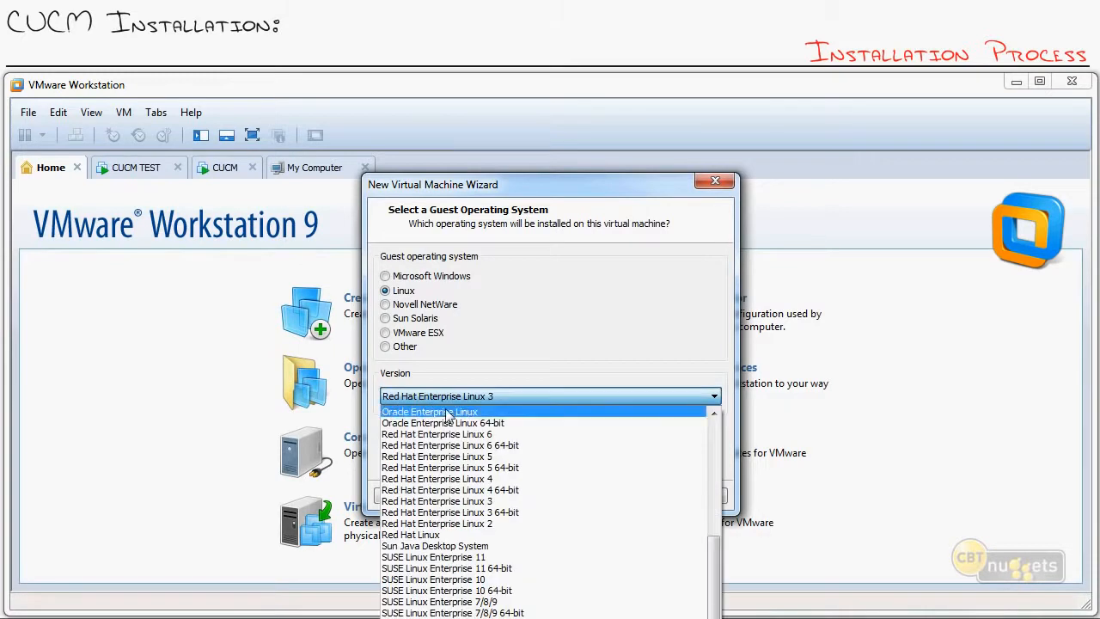
mouse_move(436, 455)
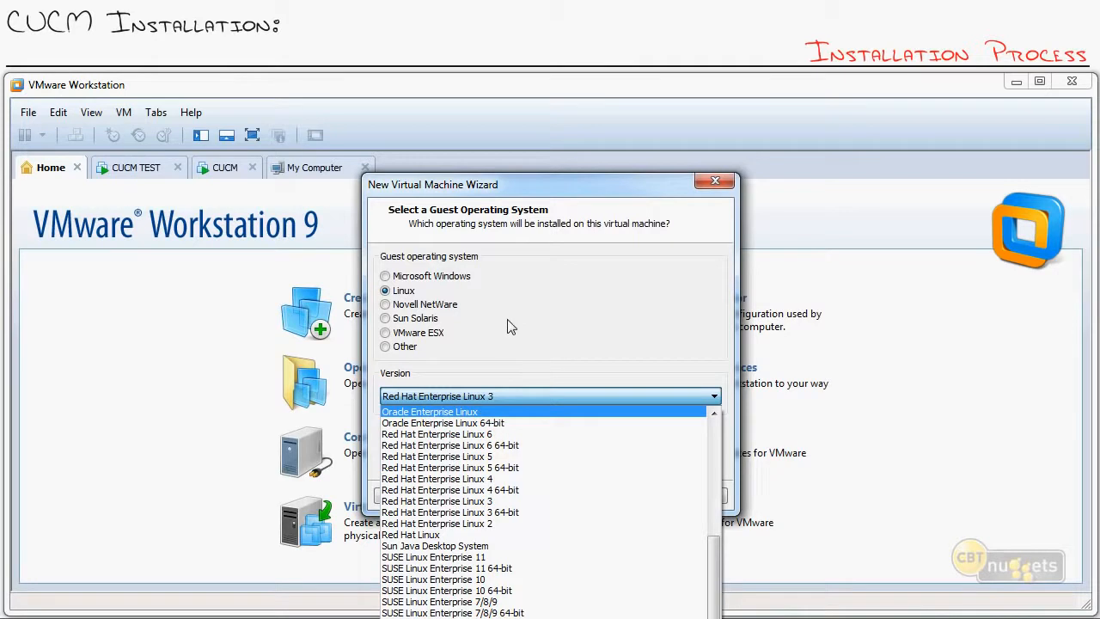
click(436, 501)
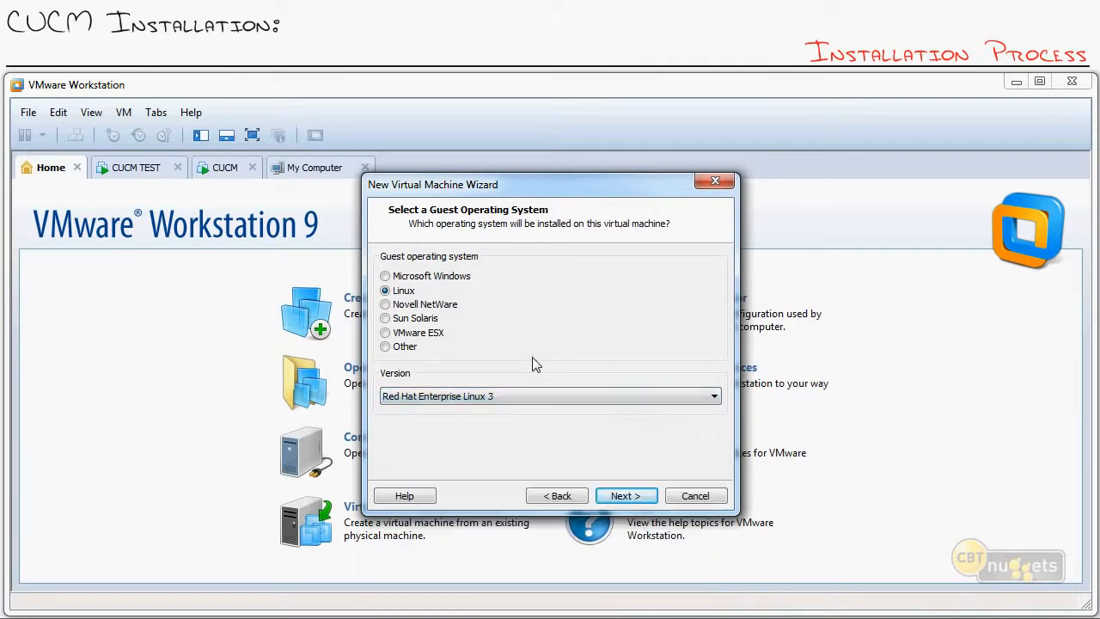
Name the virtual machine 'CUCM 8.6' and advance to the 80 GB disk capacity page
click(626, 495)
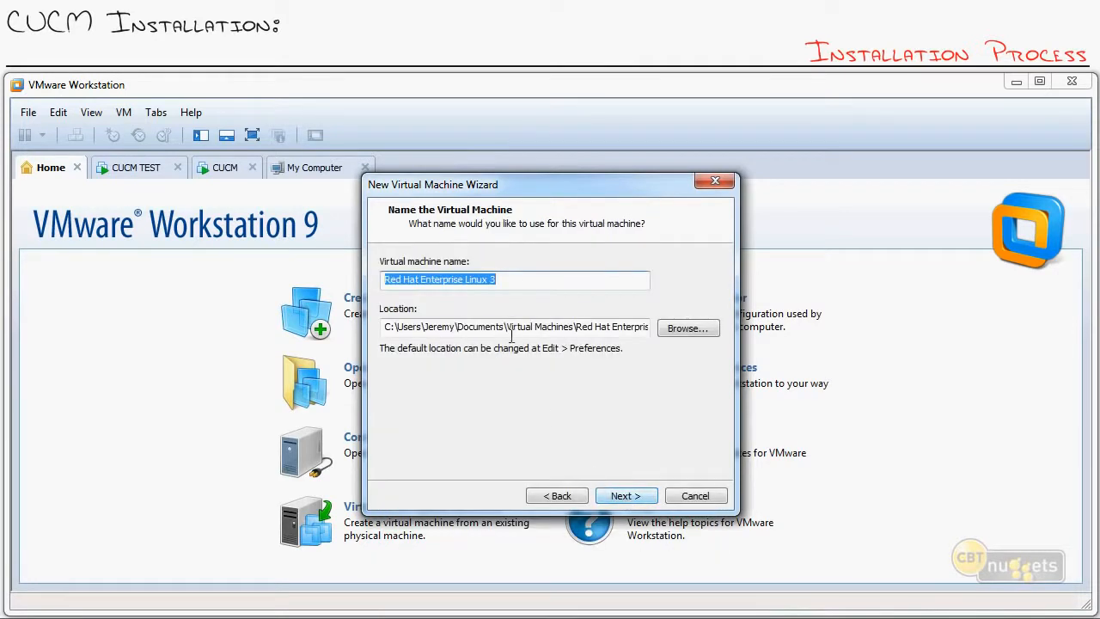
text(CUCM)
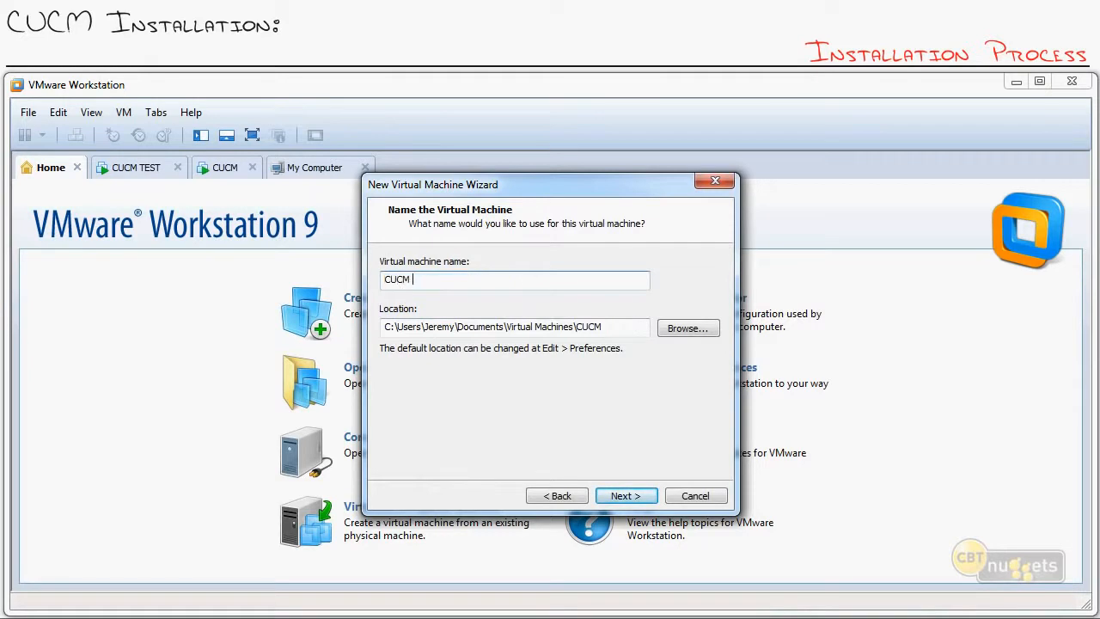
text(8.6)
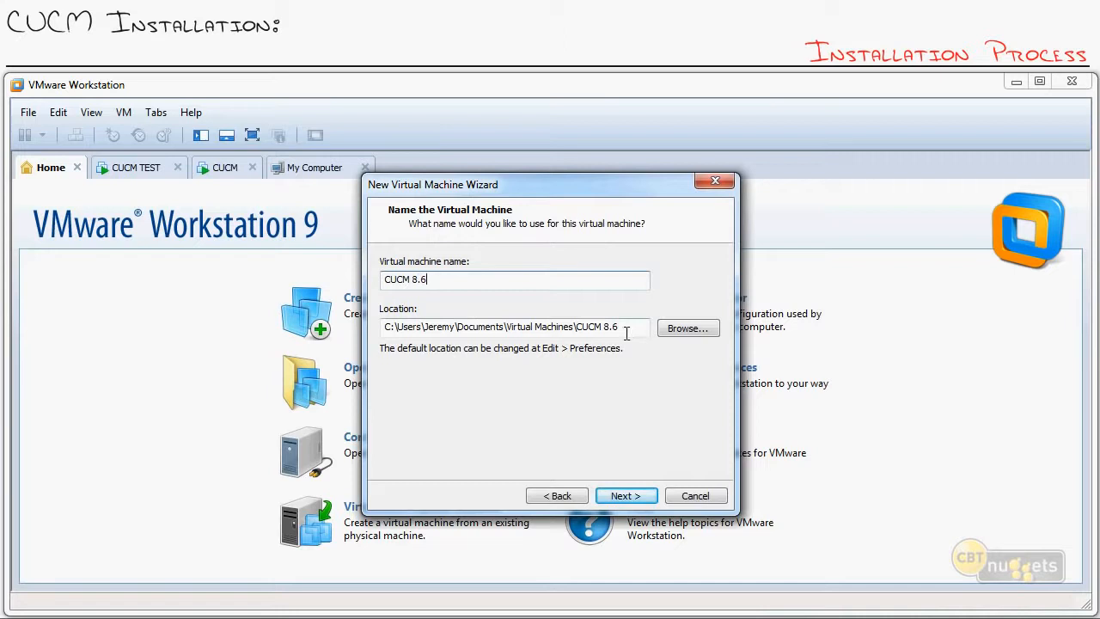
click(625, 495)
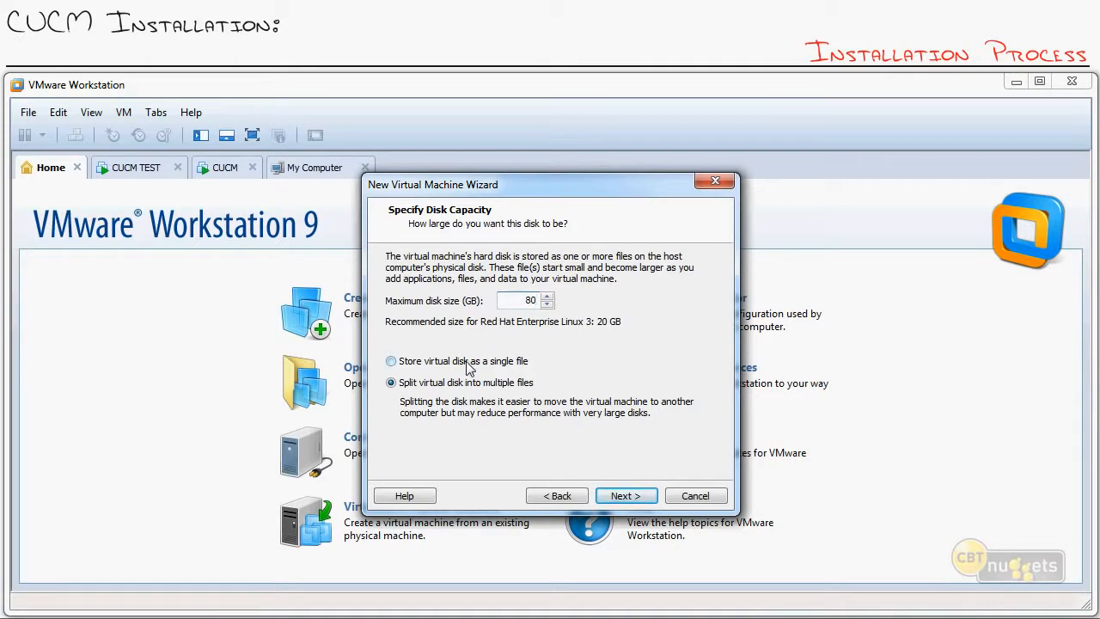
Keep the 80 GB maximum and store the virtual disk as a single file
click(391, 360)
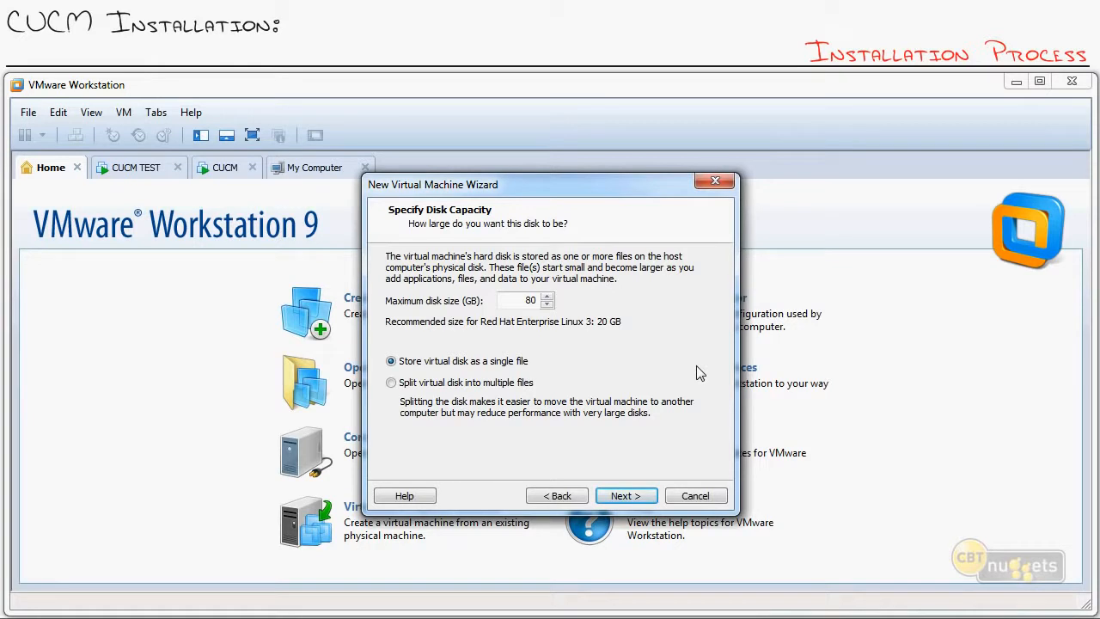
click(520, 299)
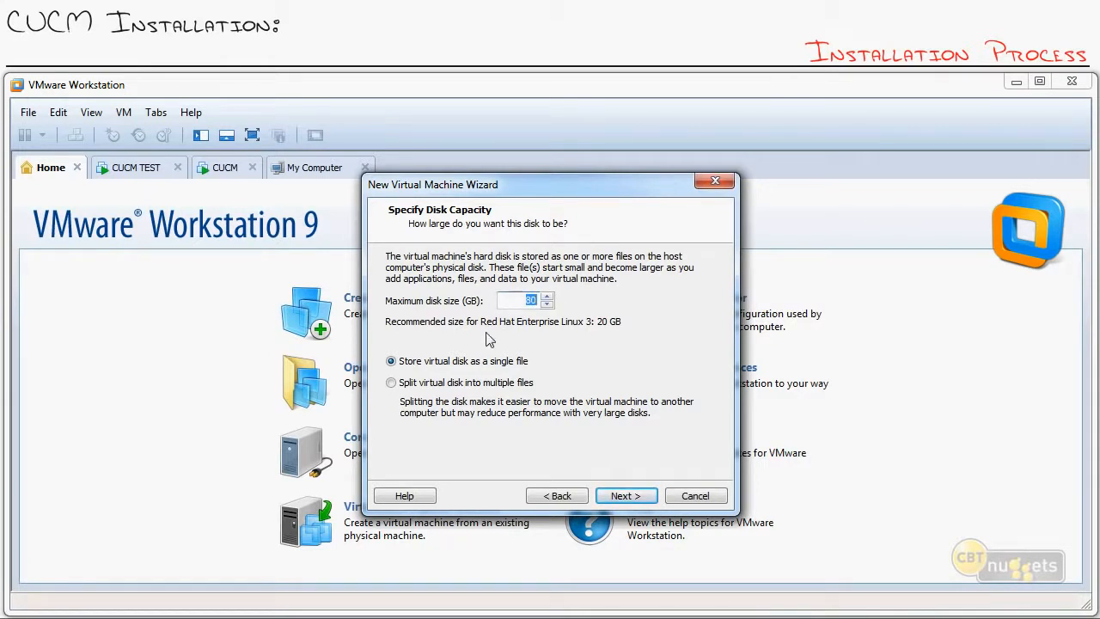
mouse_move(473, 350)
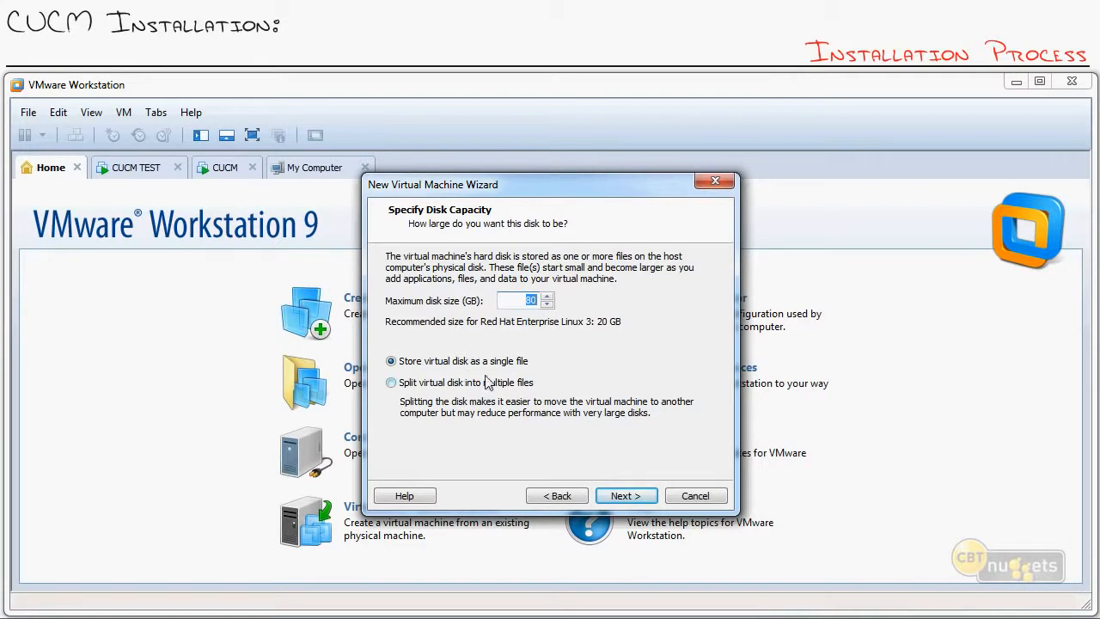
mouse_move(527, 464)
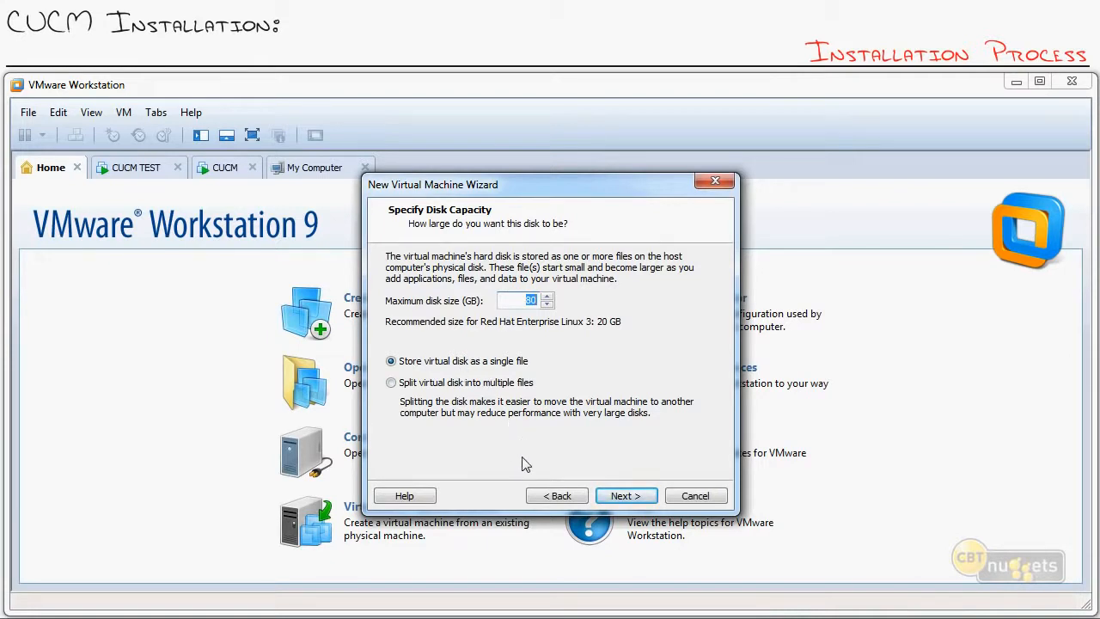
mouse_move(602, 452)
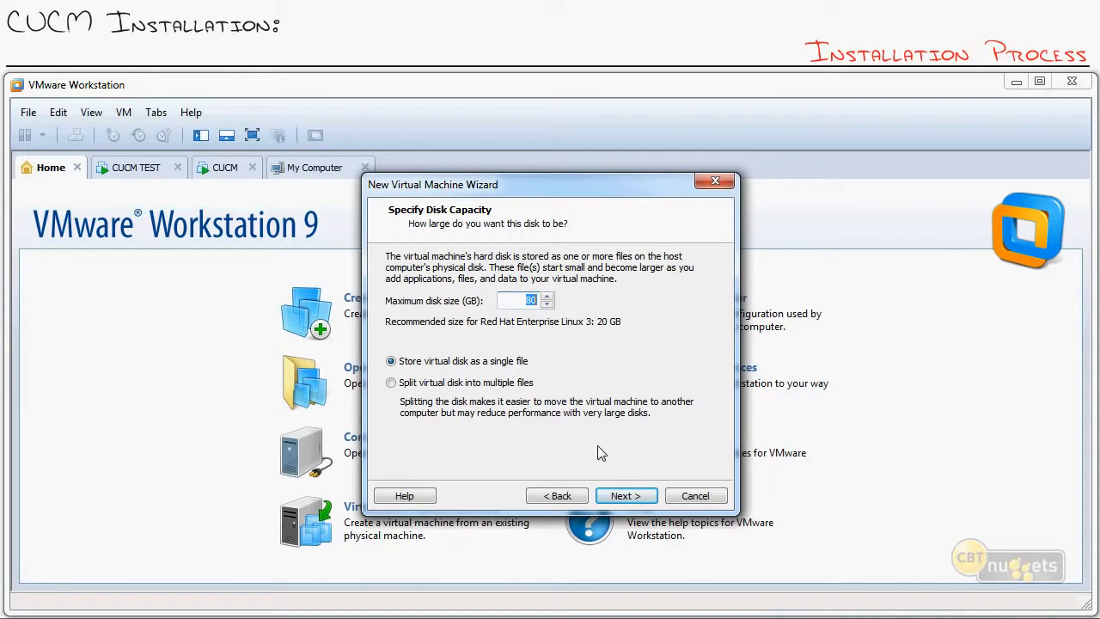
click(625, 495)
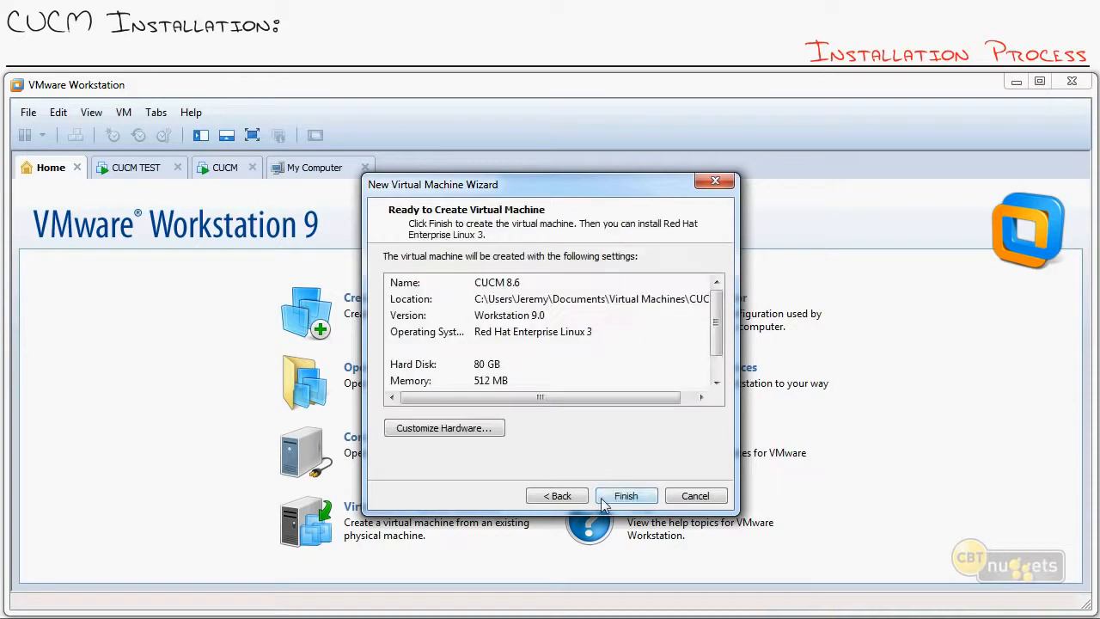
Create the CUCM 8.6 VM and raise its memory to 2048 MB
click(444, 427)
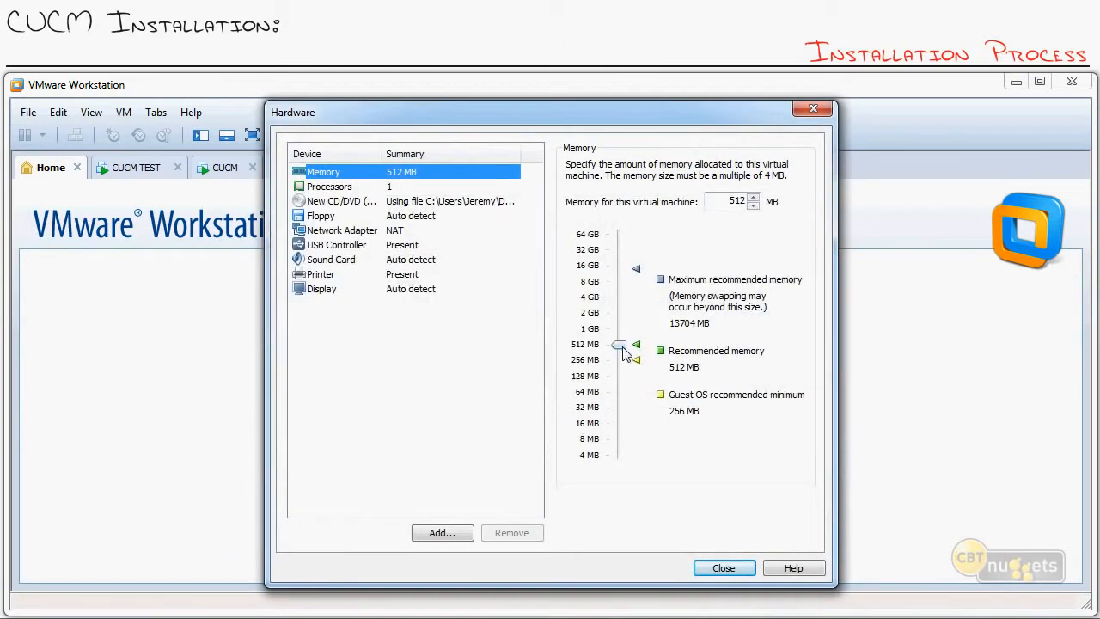
drag(618, 344, 619, 324)
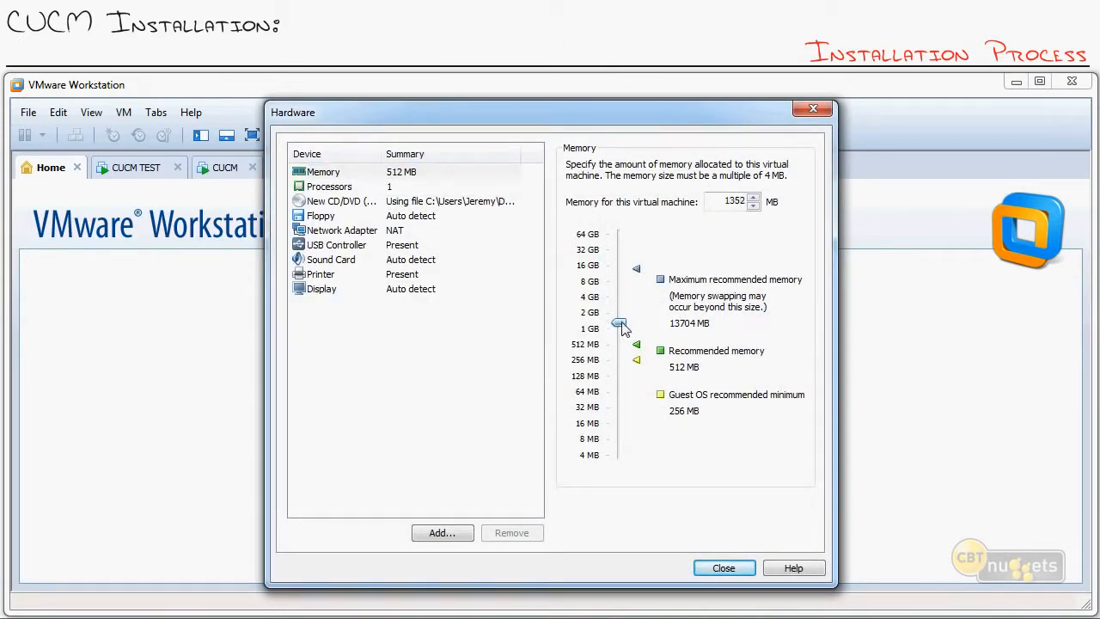
drag(618, 325, 619, 312)
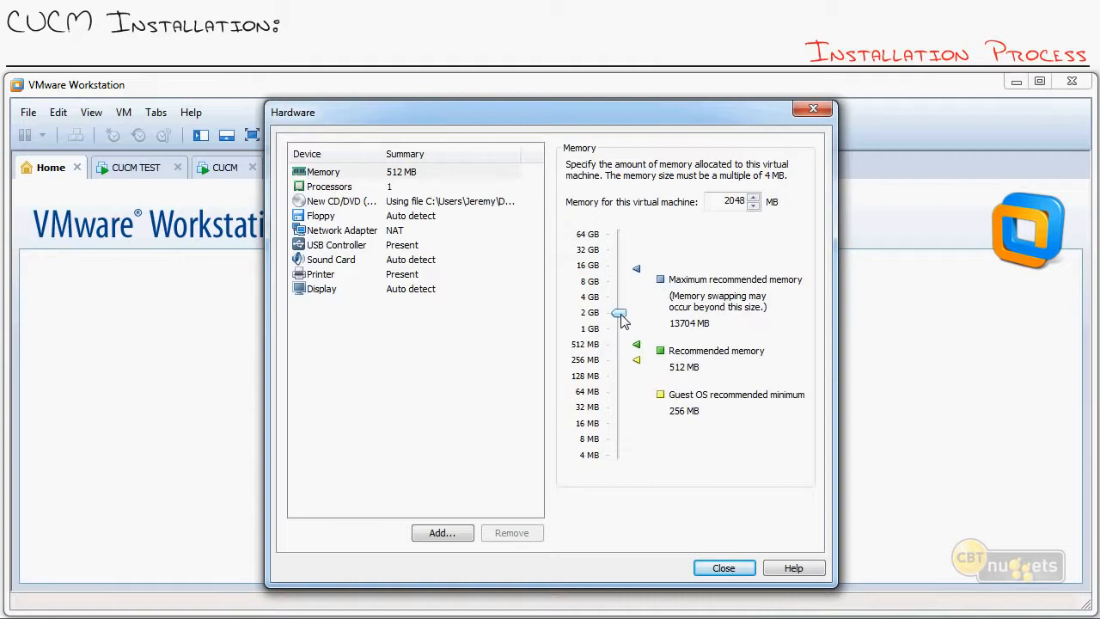
Give the VM 2 processors with 2 cores each, 4 cores total
click(329, 186)
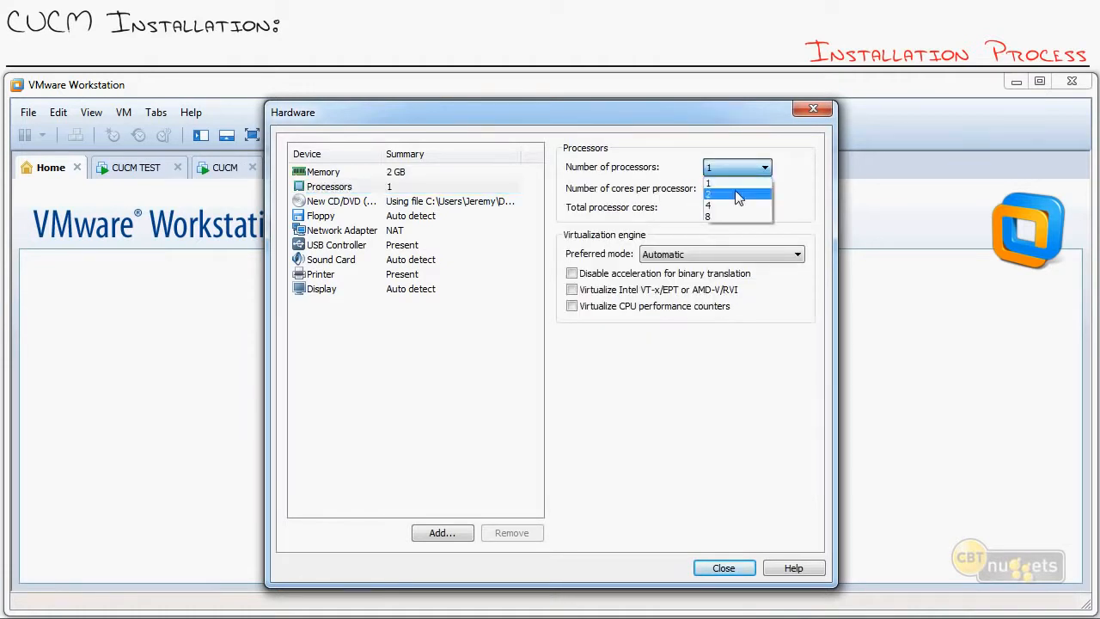
click(708, 183)
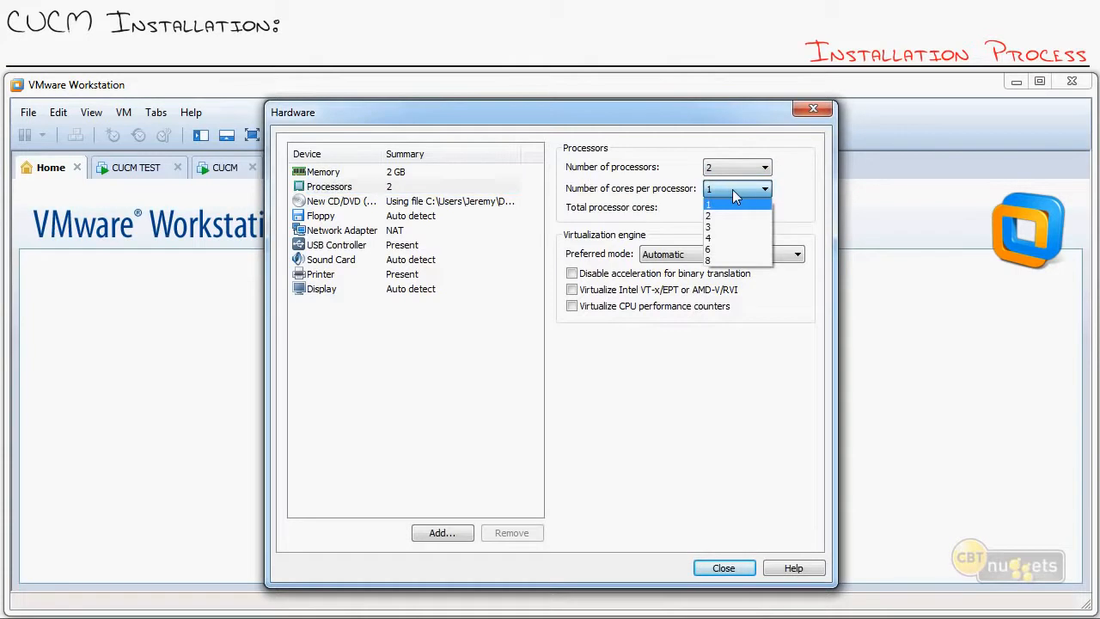
click(708, 216)
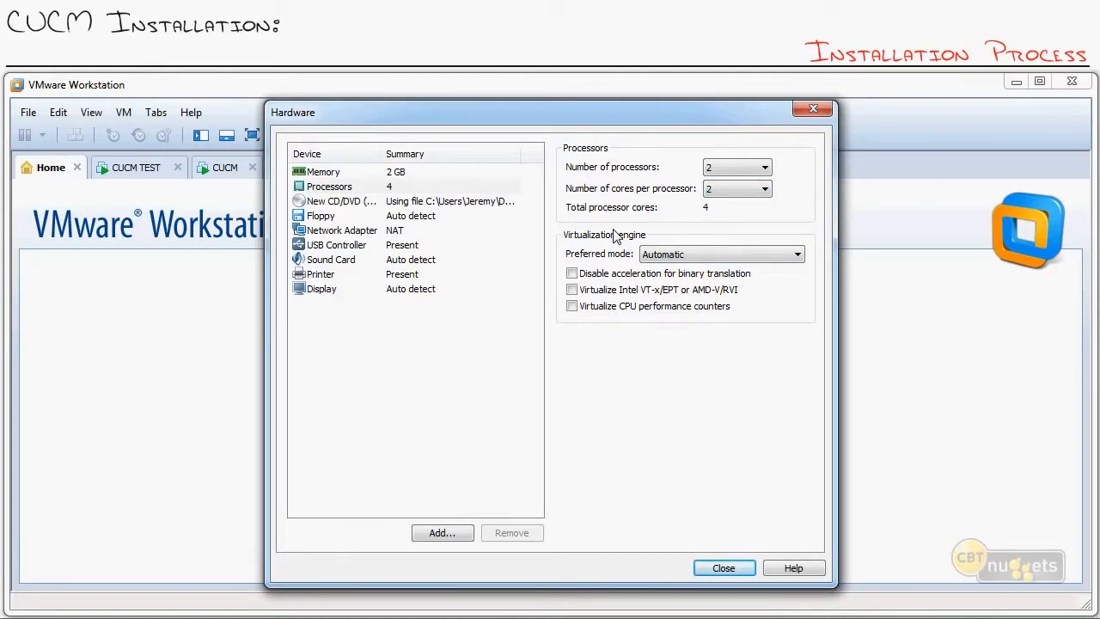
click(323, 171)
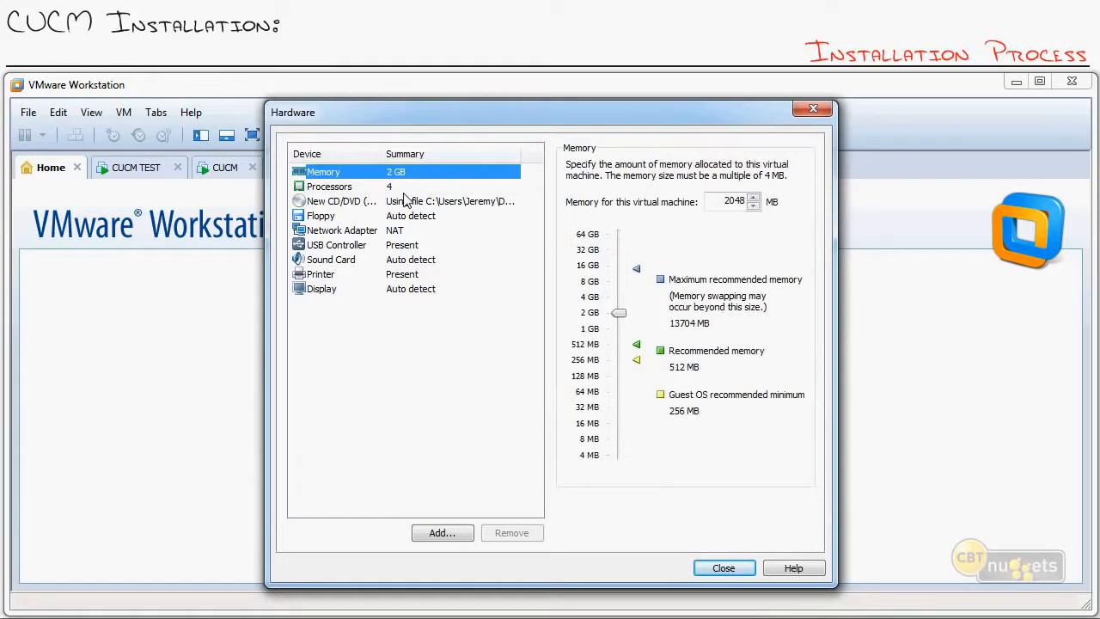
mouse_move(395, 228)
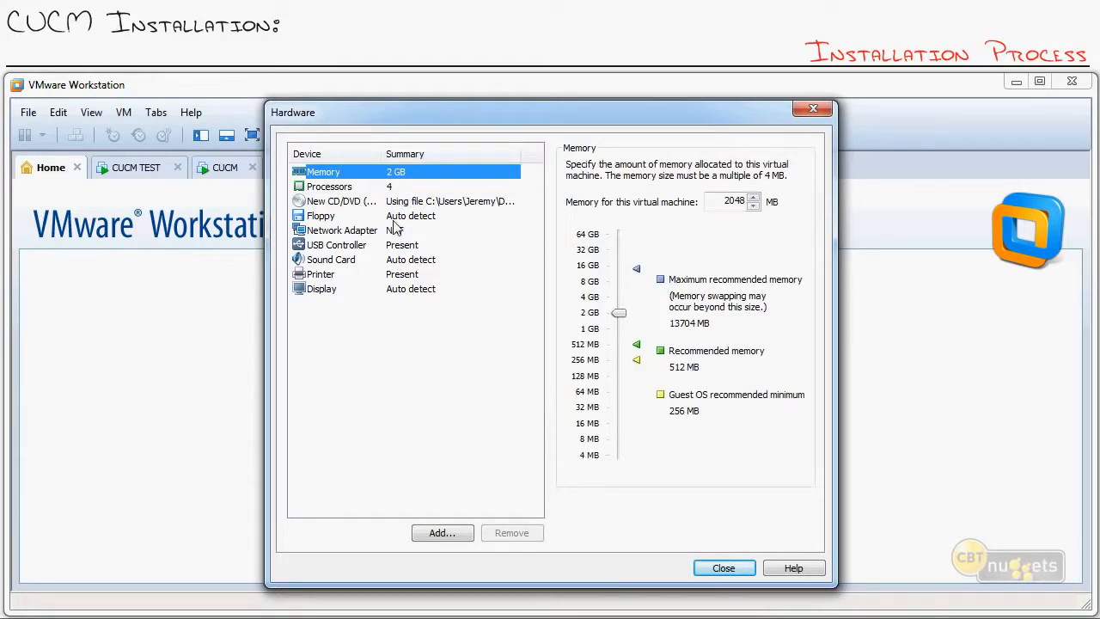
Set the network adapter to Bridged and close the hardware settings
click(341, 230)
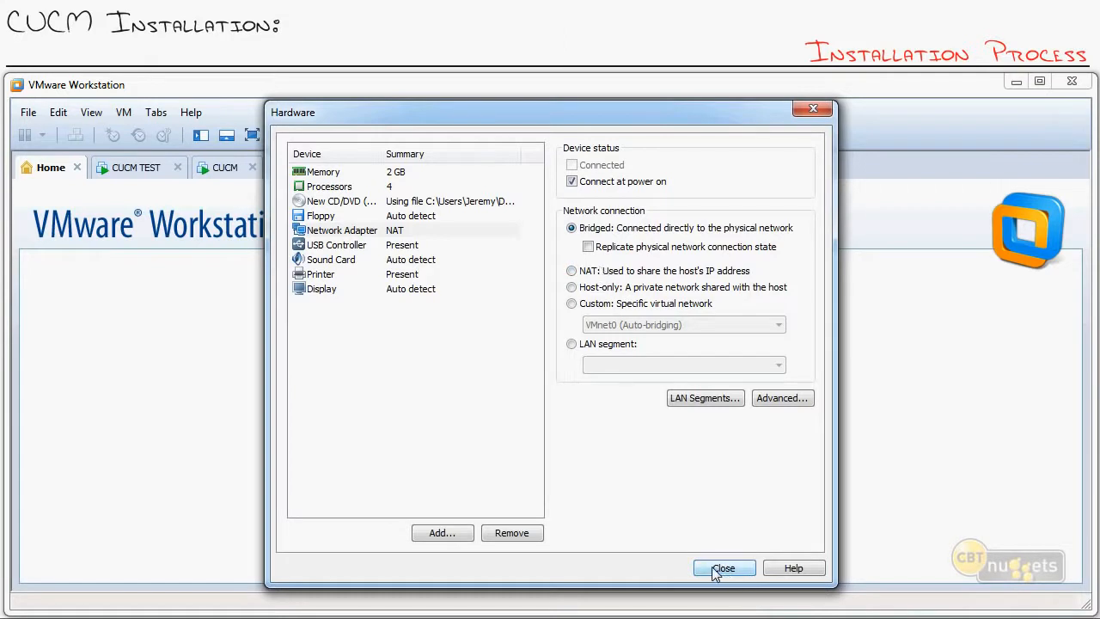
click(724, 568)
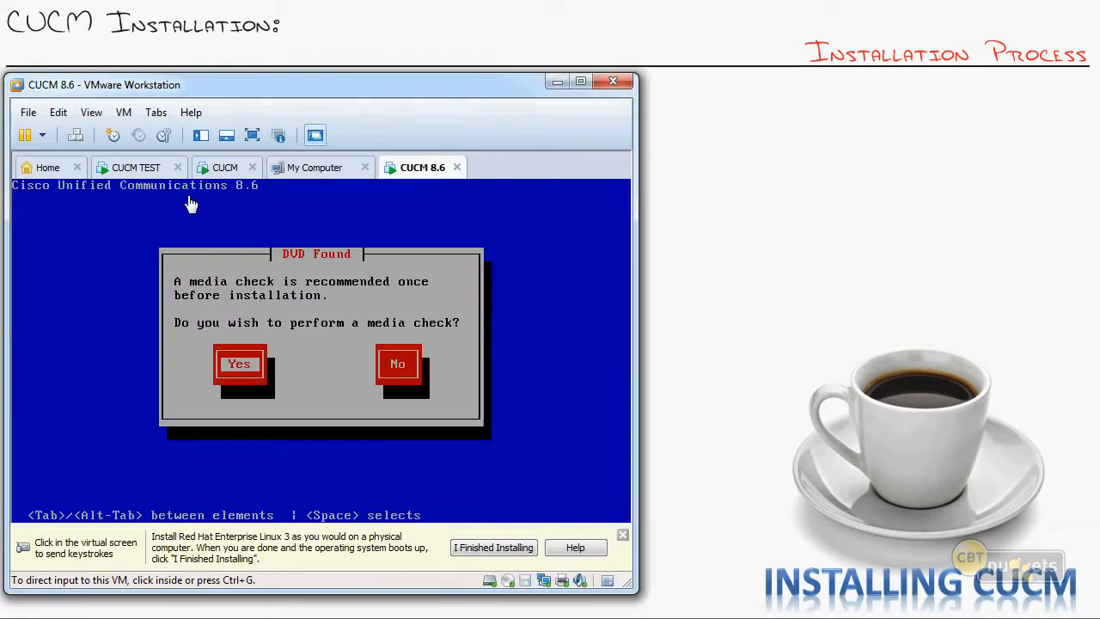
mouse_move(198, 198)
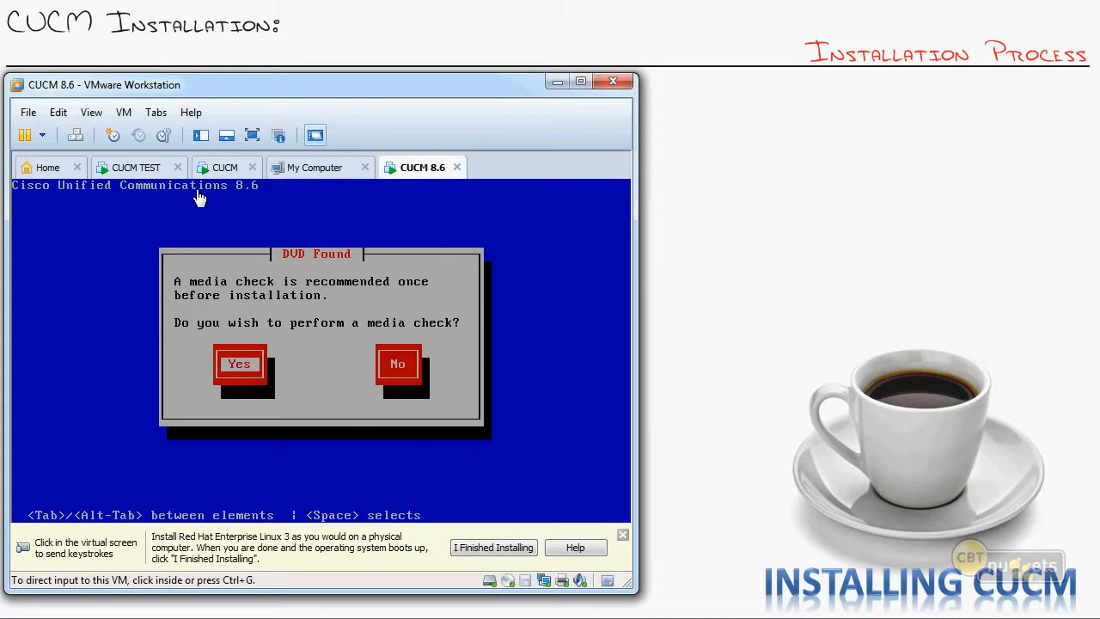
mouse_move(222, 212)
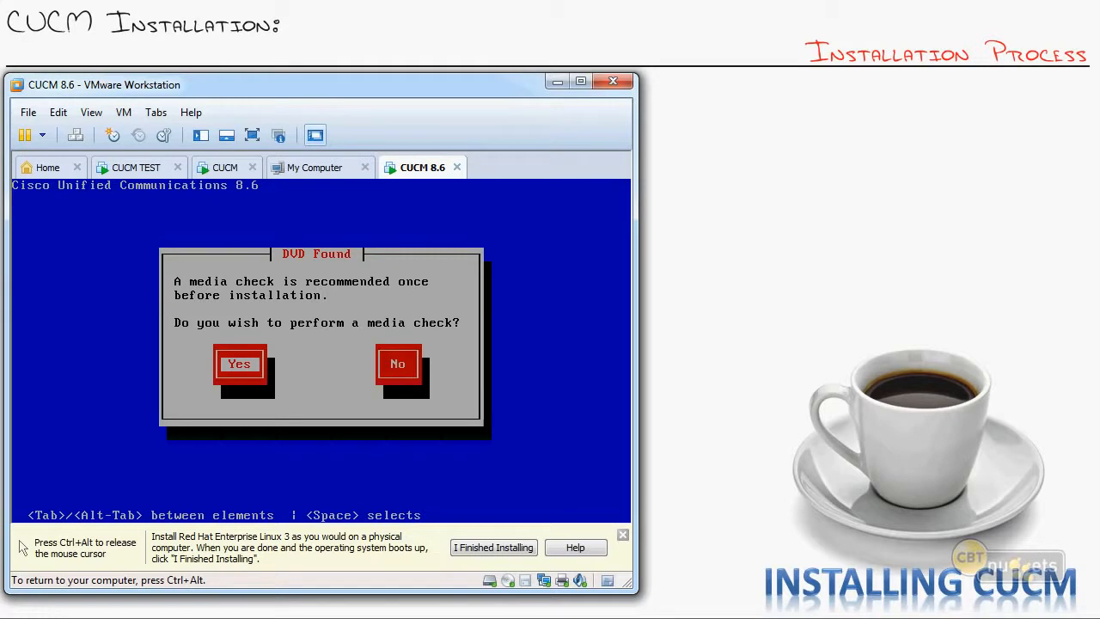
Capture keyboard input in the CUCM 8.6 console at the DVD media check prompt
click(397, 362)
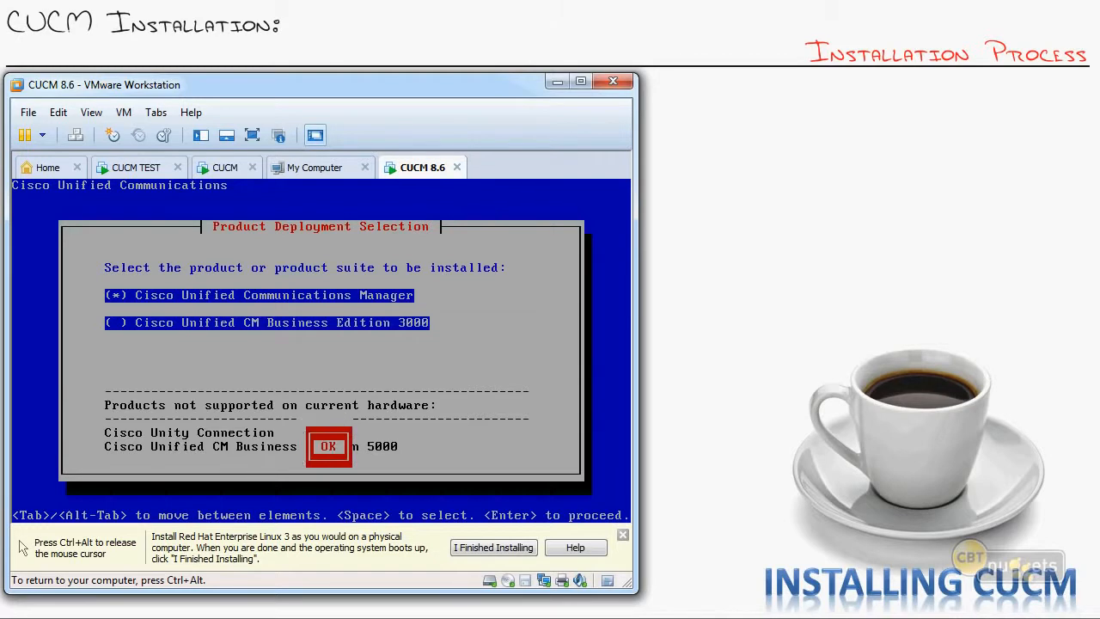
Choose Communications Manager, skip patching, do a basic install, confirm timezone, and decline DHCP
click(328, 446)
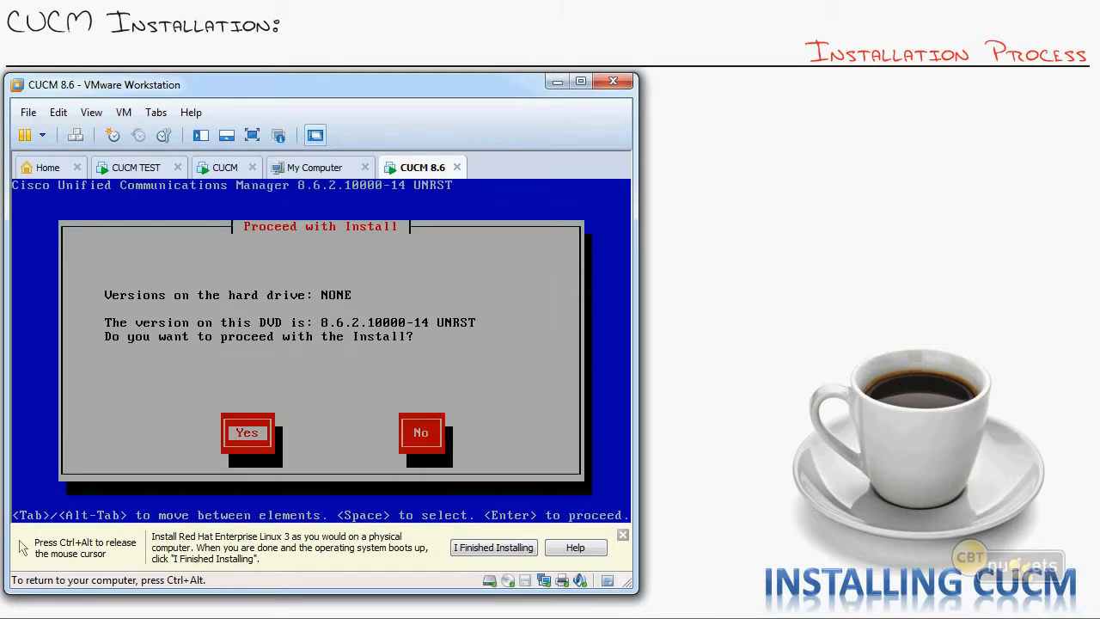
click(246, 432)
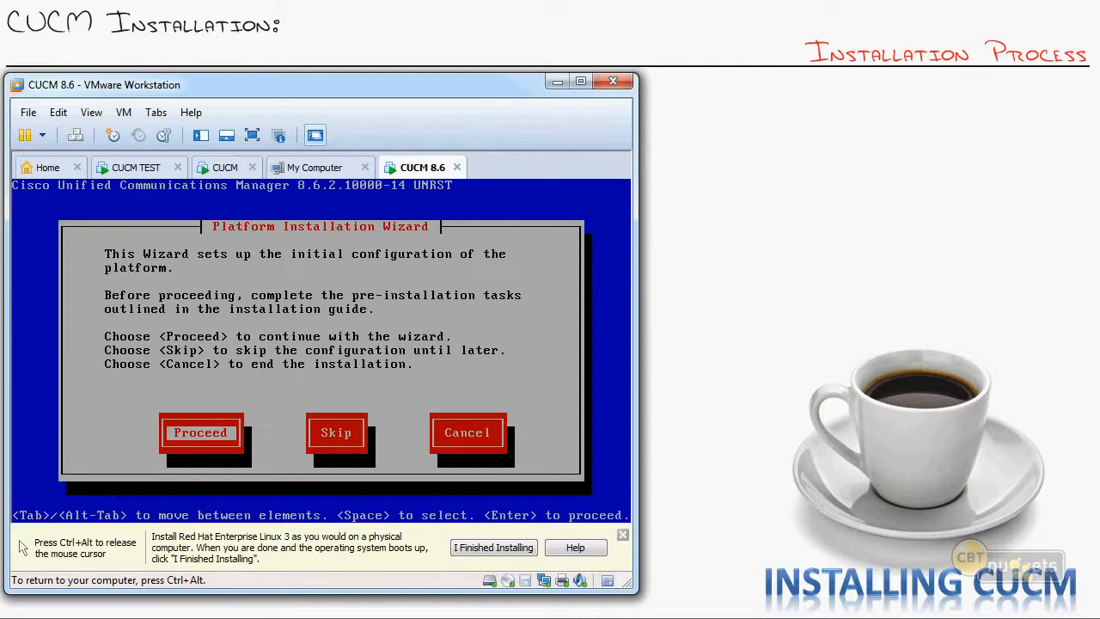
click(200, 432)
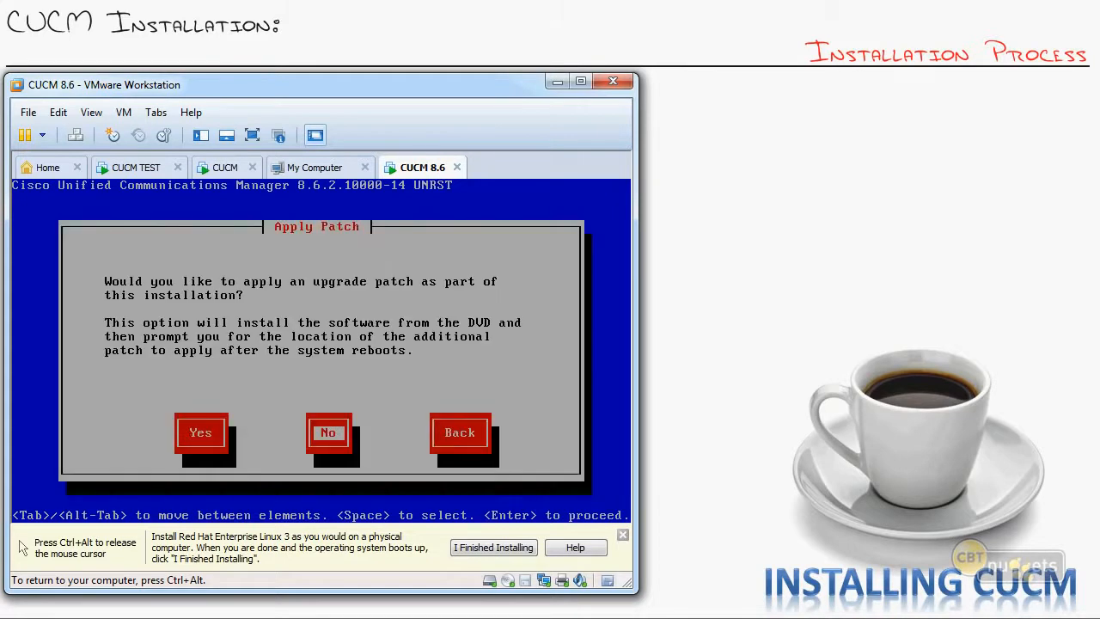
click(328, 432)
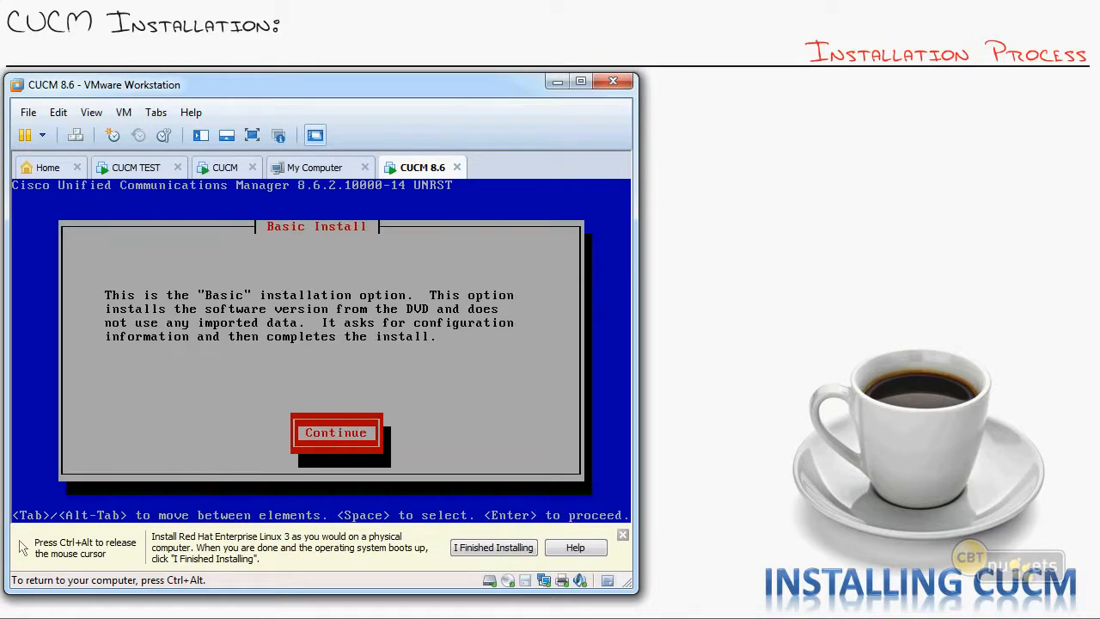
click(335, 432)
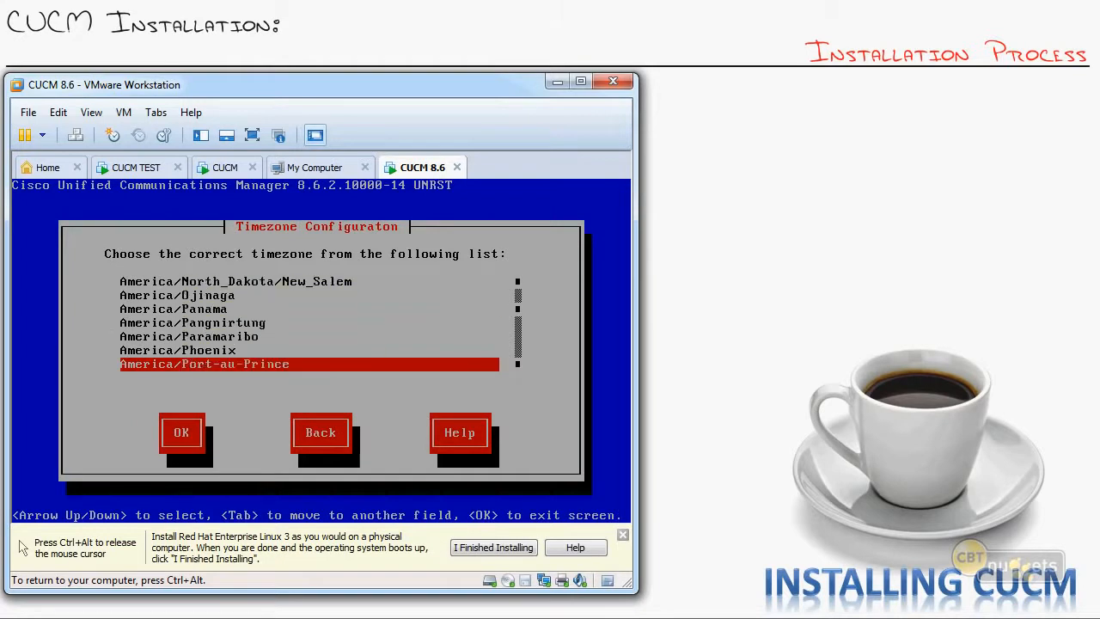
click(180, 432)
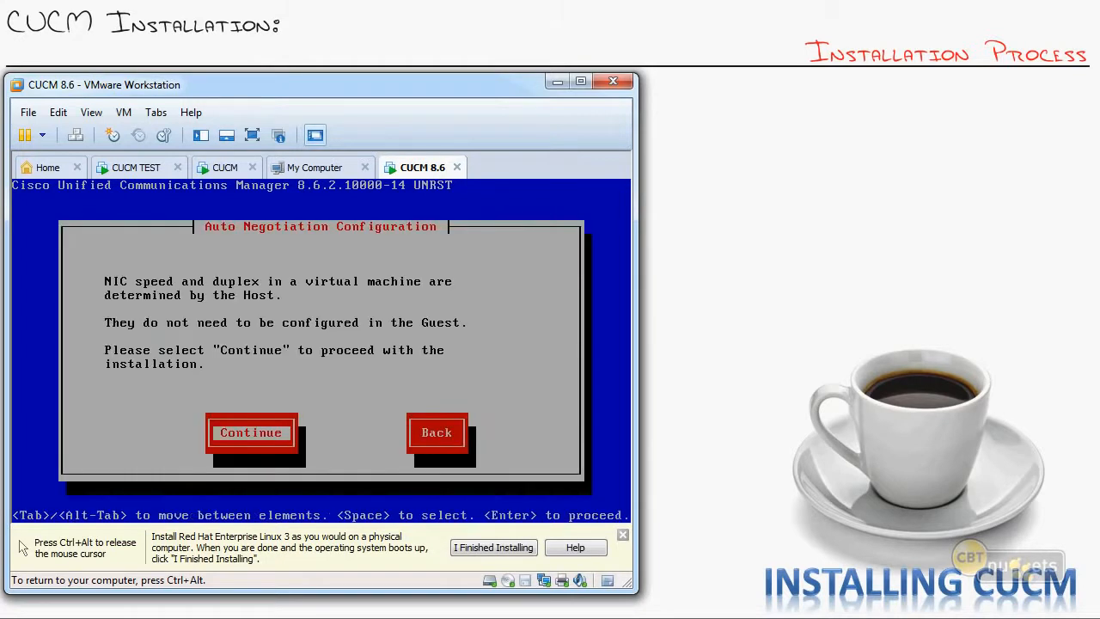
click(250, 432)
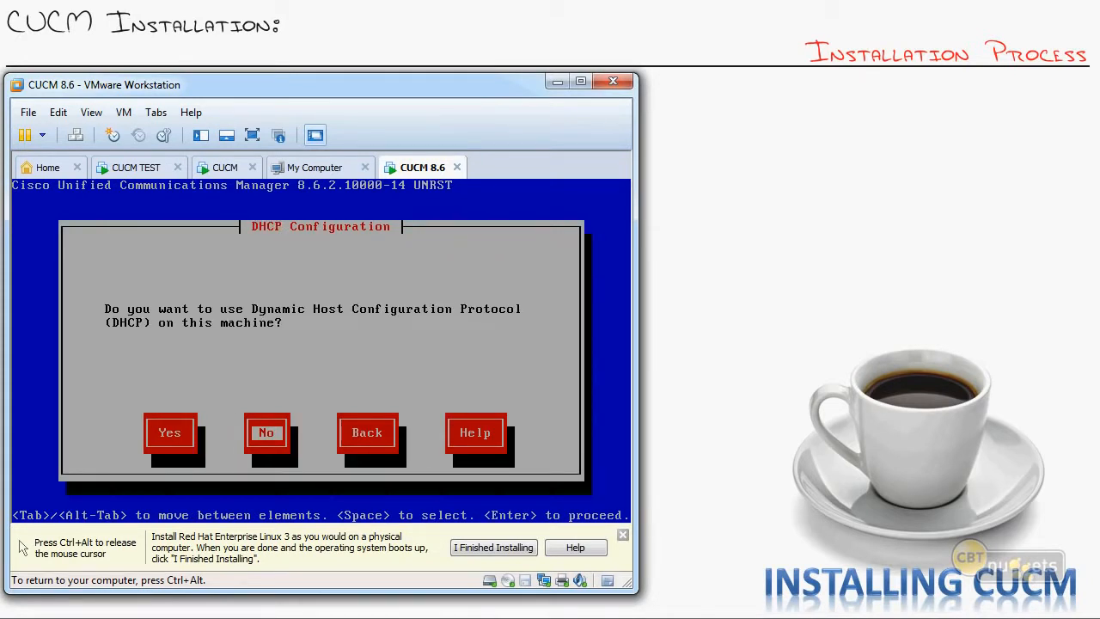
click(266, 432)
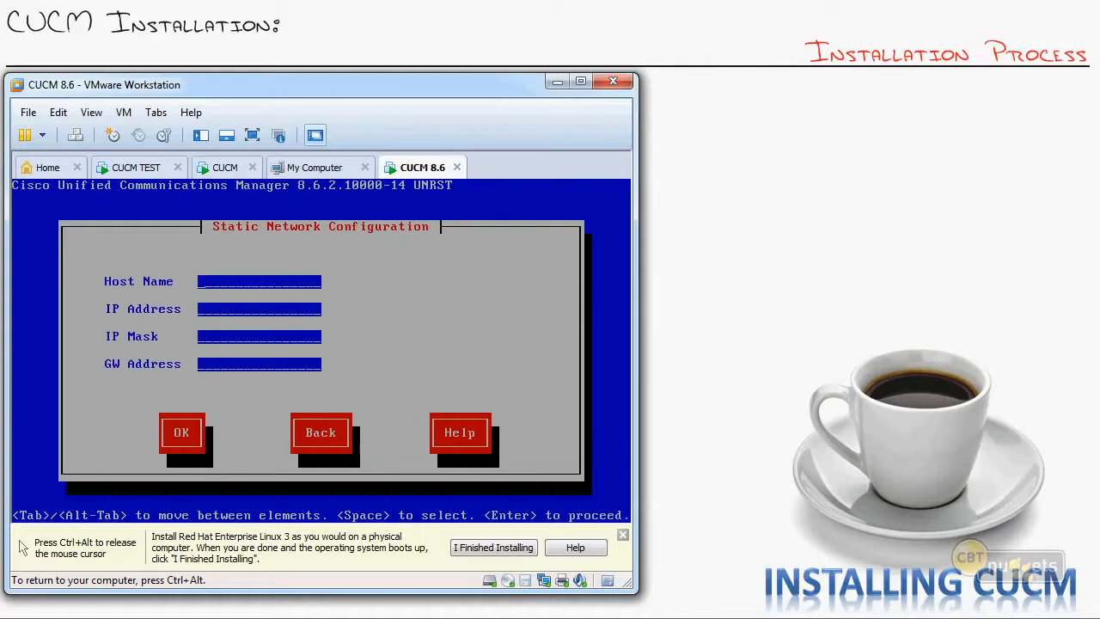
Enter static network settings: hostname CUCM8, IP 172.30.100.77, mask 255.255.255.0, gateway
text(CUCM8)
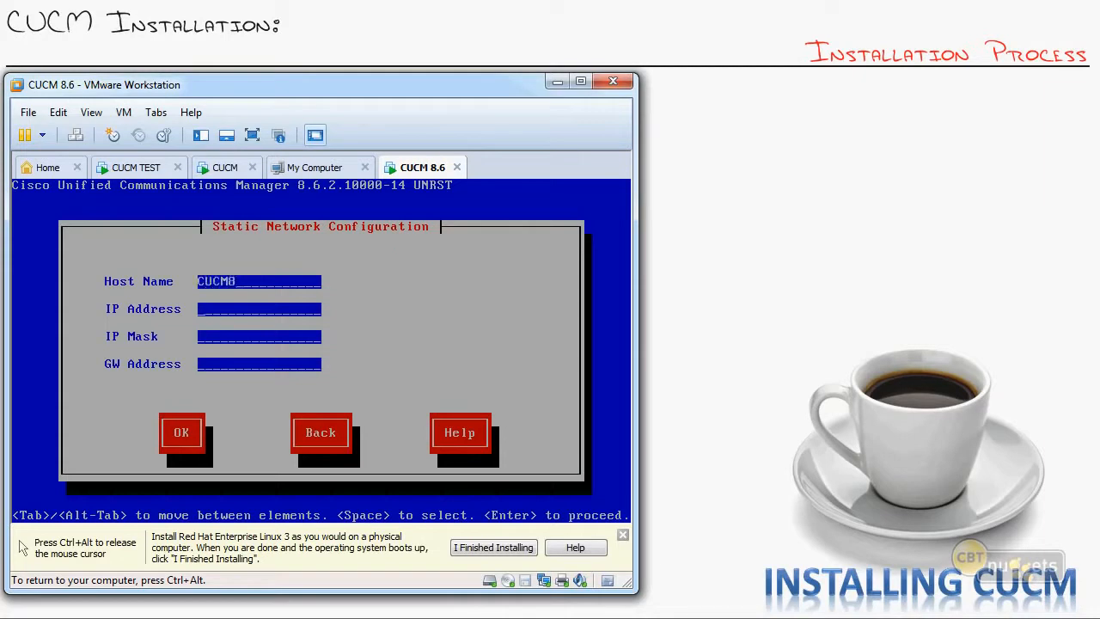
text(172.30.)
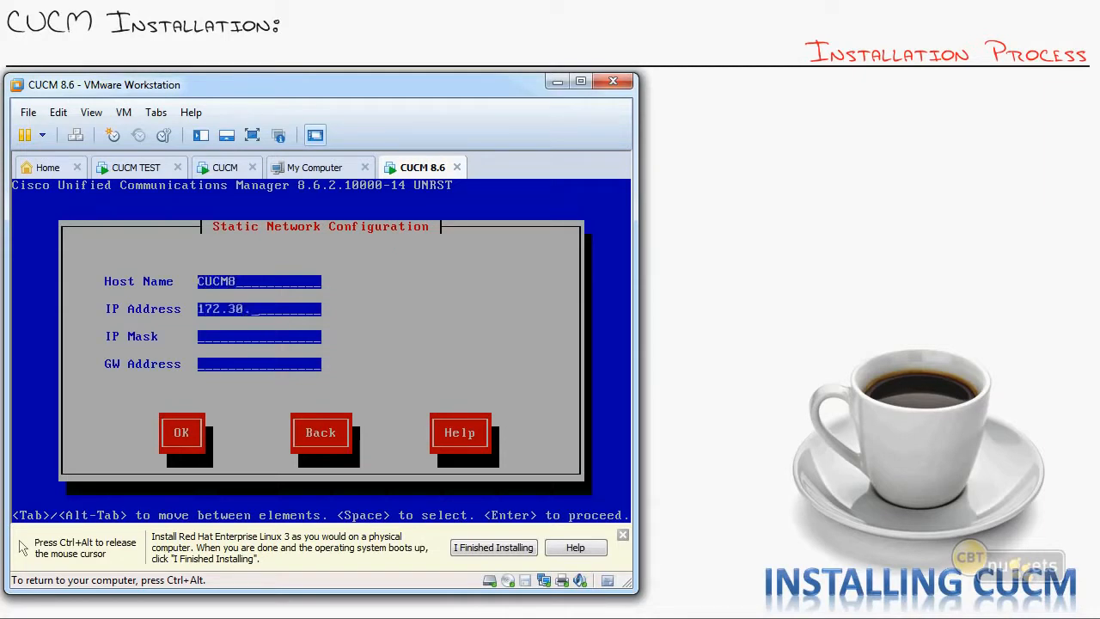
text(100.77)
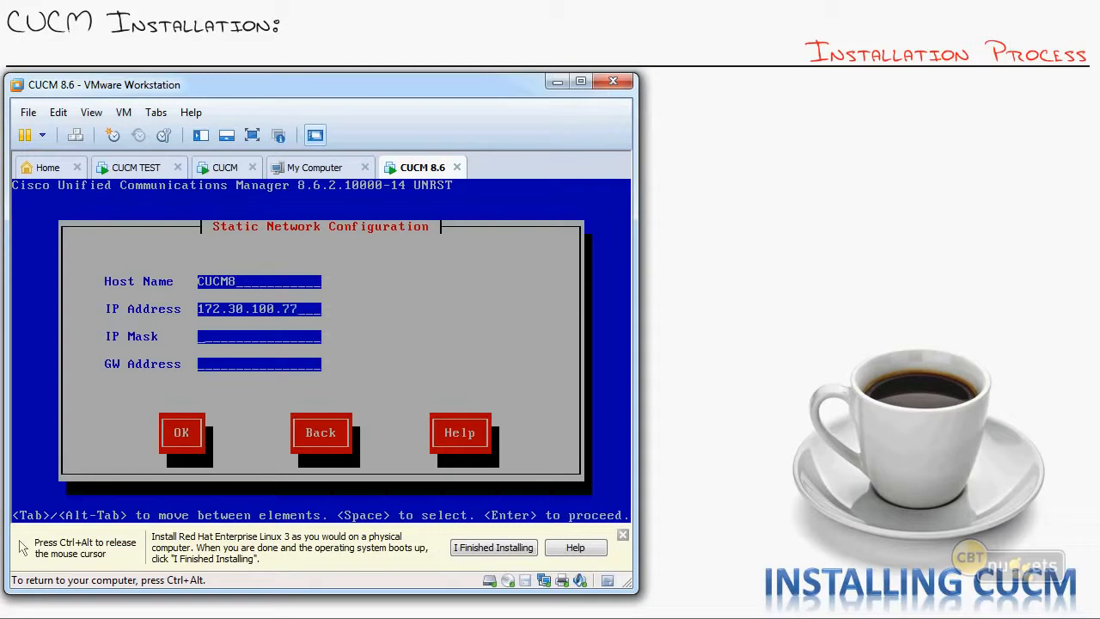
text(255.255.255.)
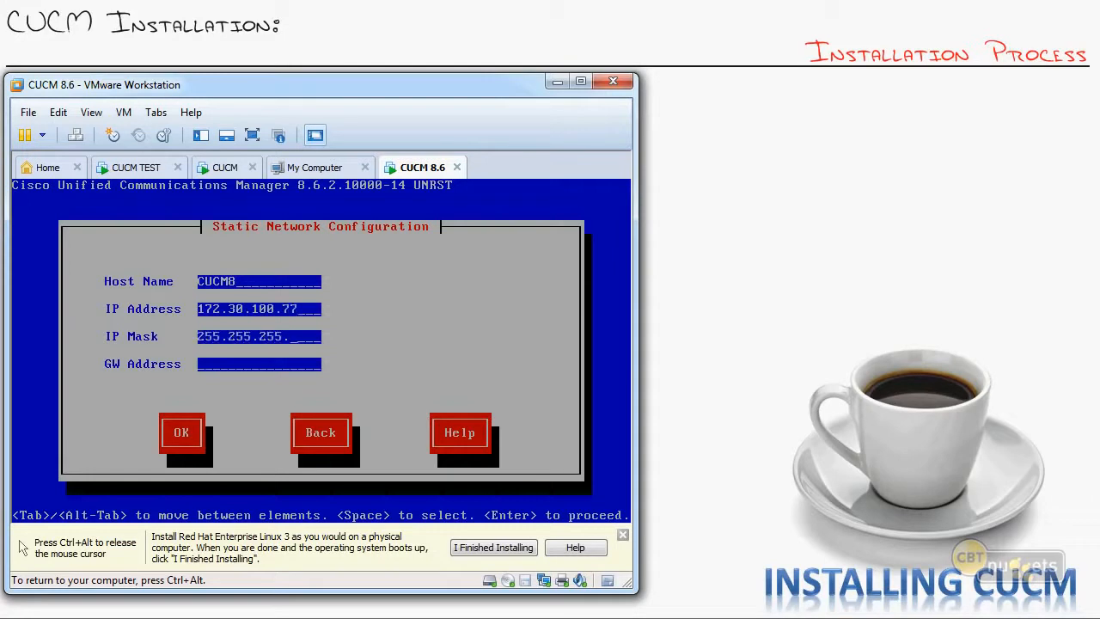
text(0)
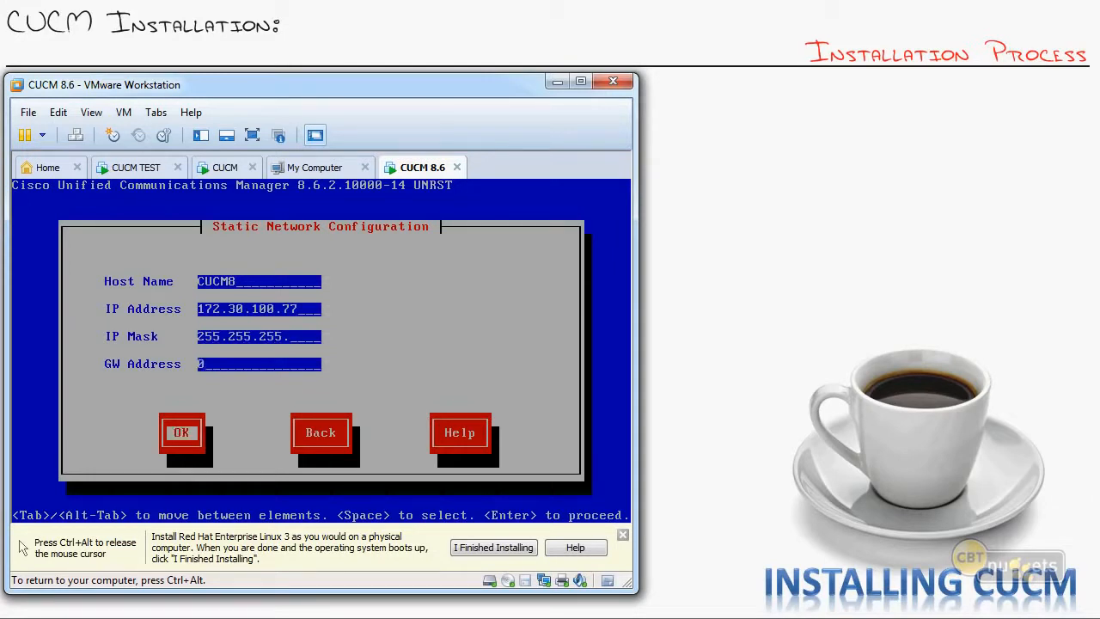
text(172.30.100.1)
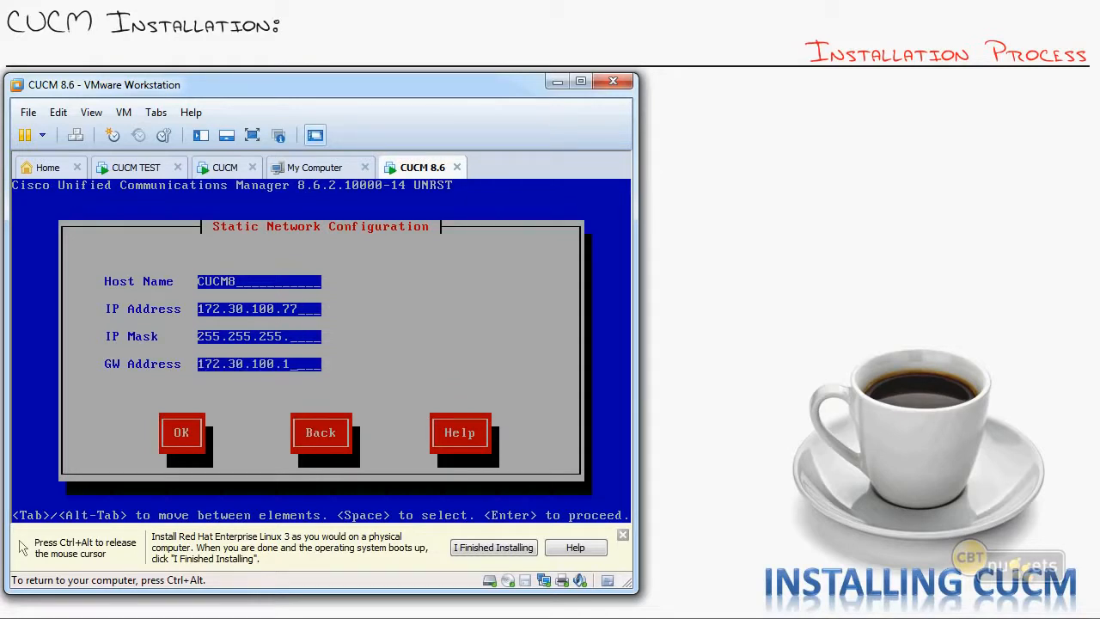
text(0)
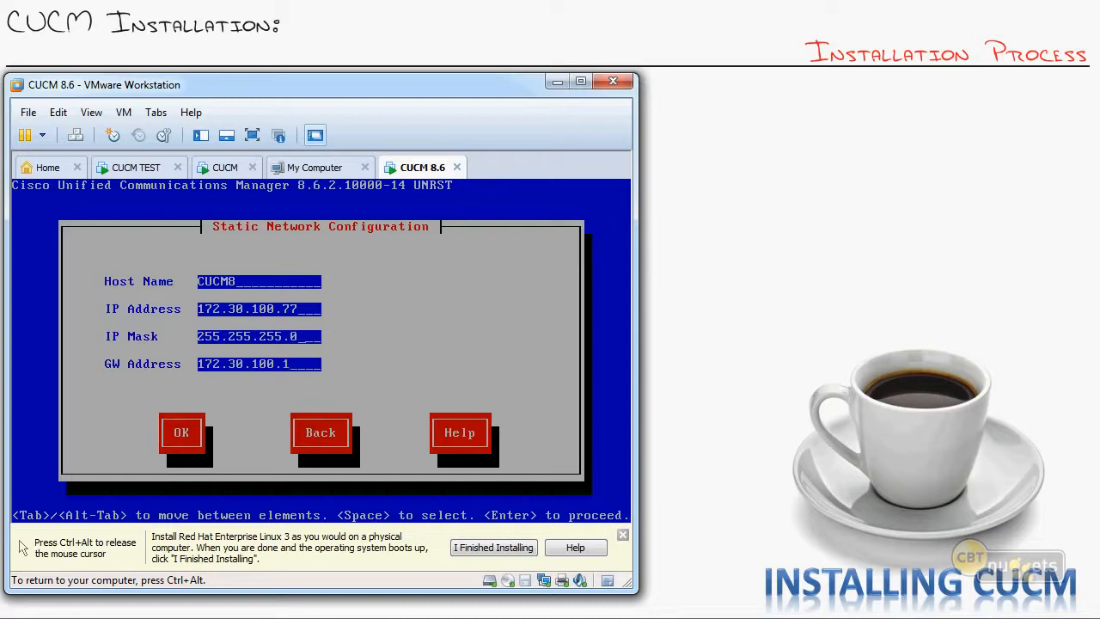
click(181, 432)
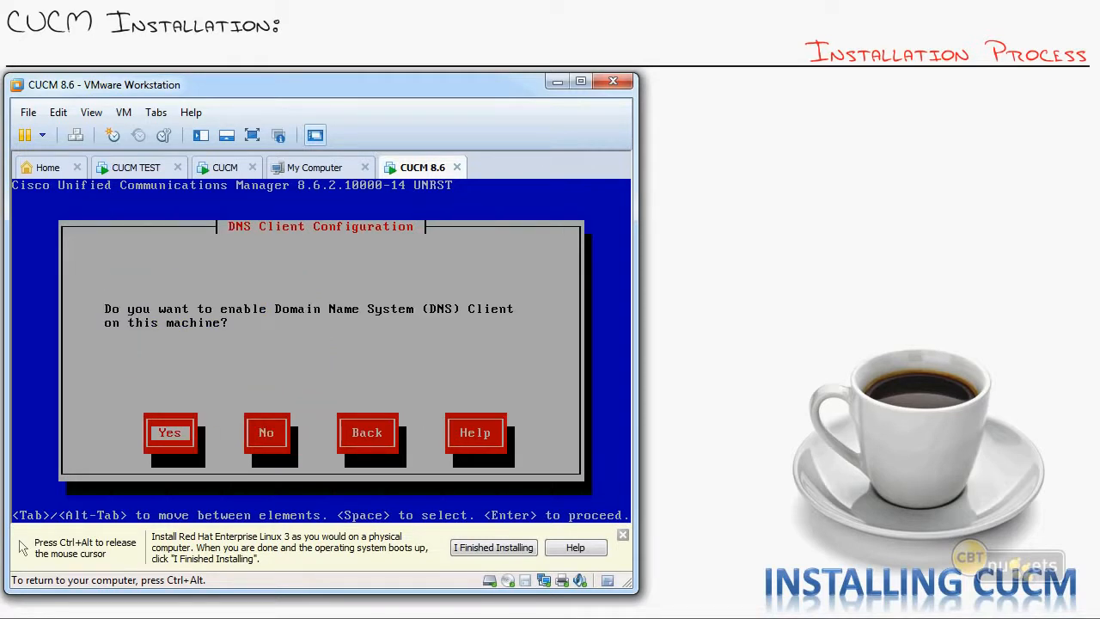
Set primary DNS 8.8.8.8, secondary DNS 4.2.2.2 and the domain
click(169, 432)
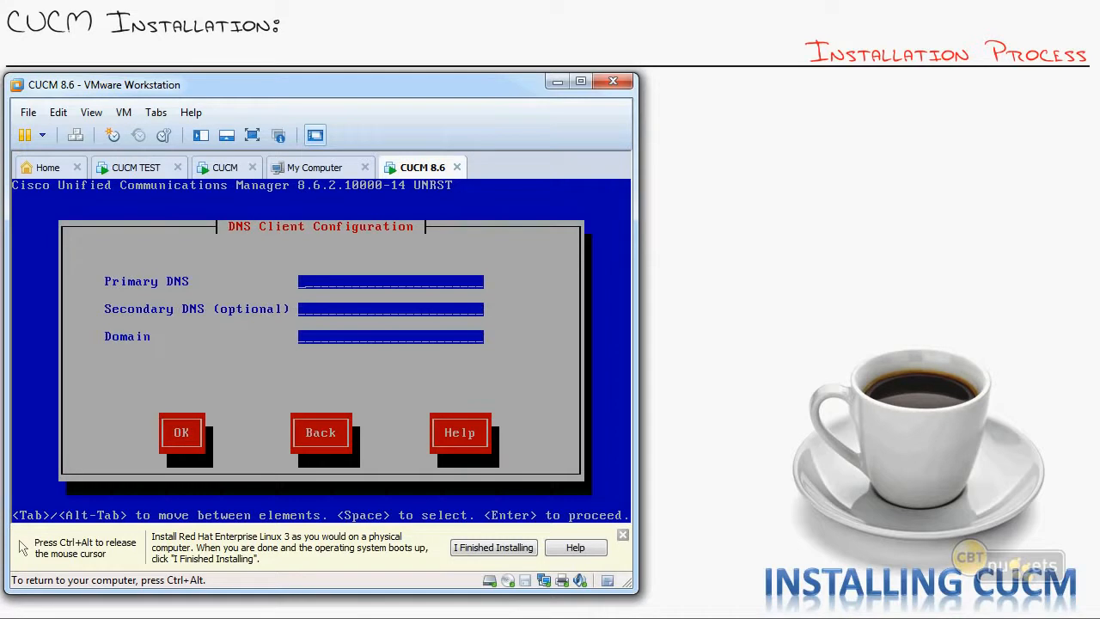
text(8.8.8.8)
click(390, 308)
text(4)
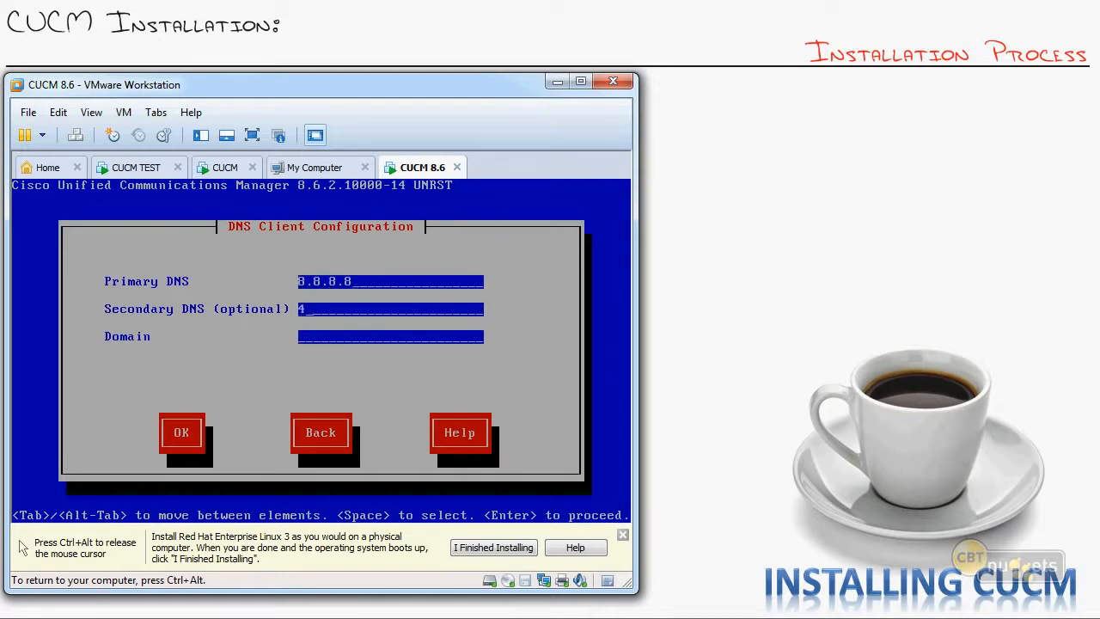
text(.2.2.2)
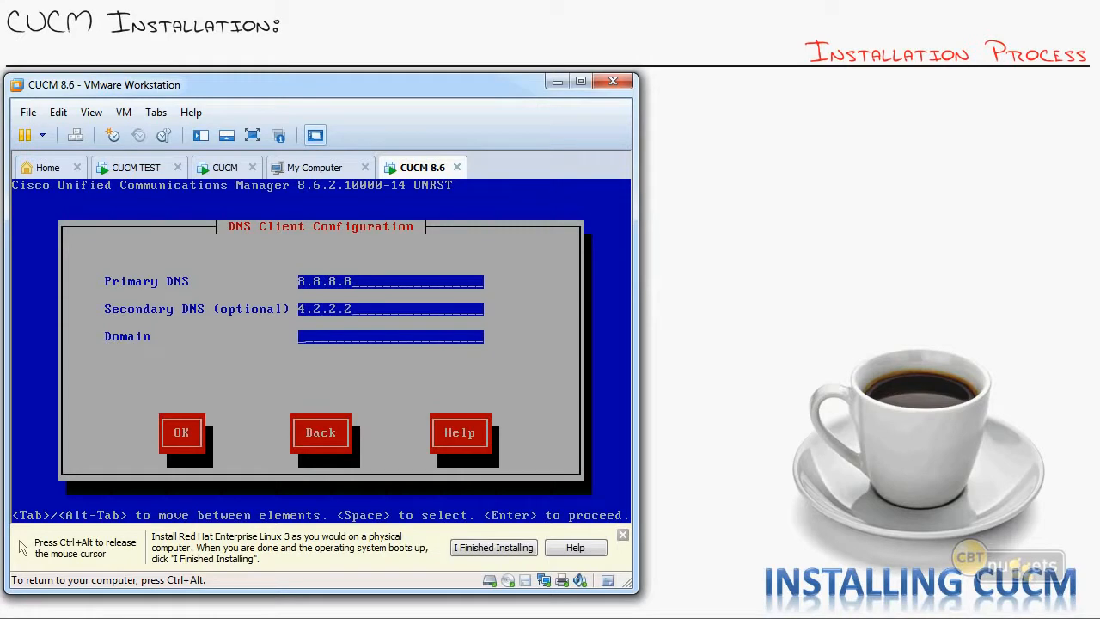
text(home.l)
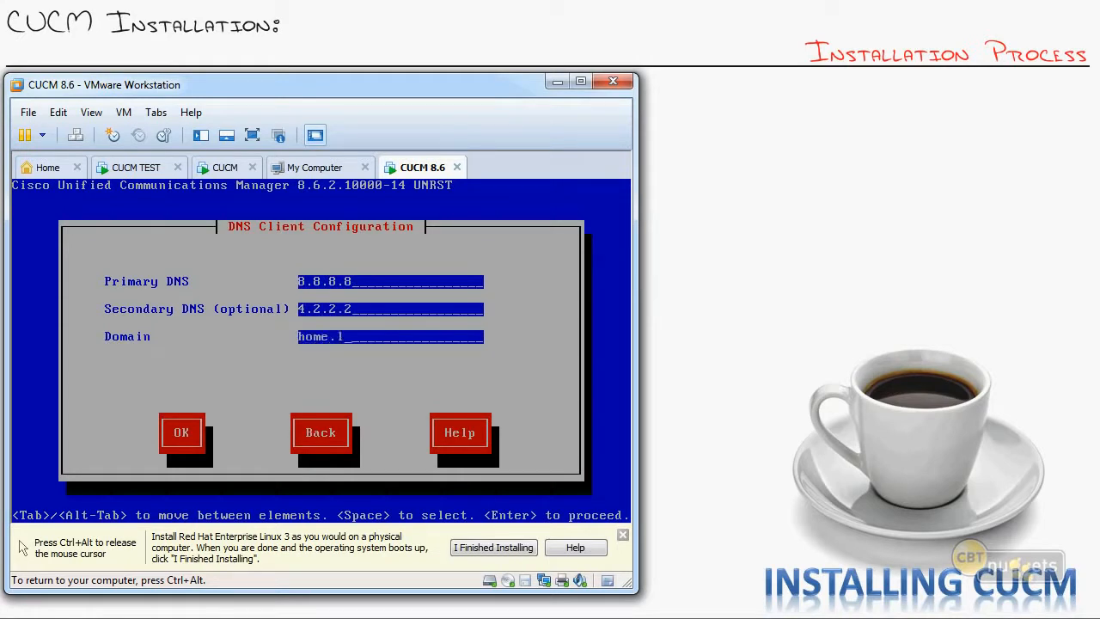
click(181, 432)
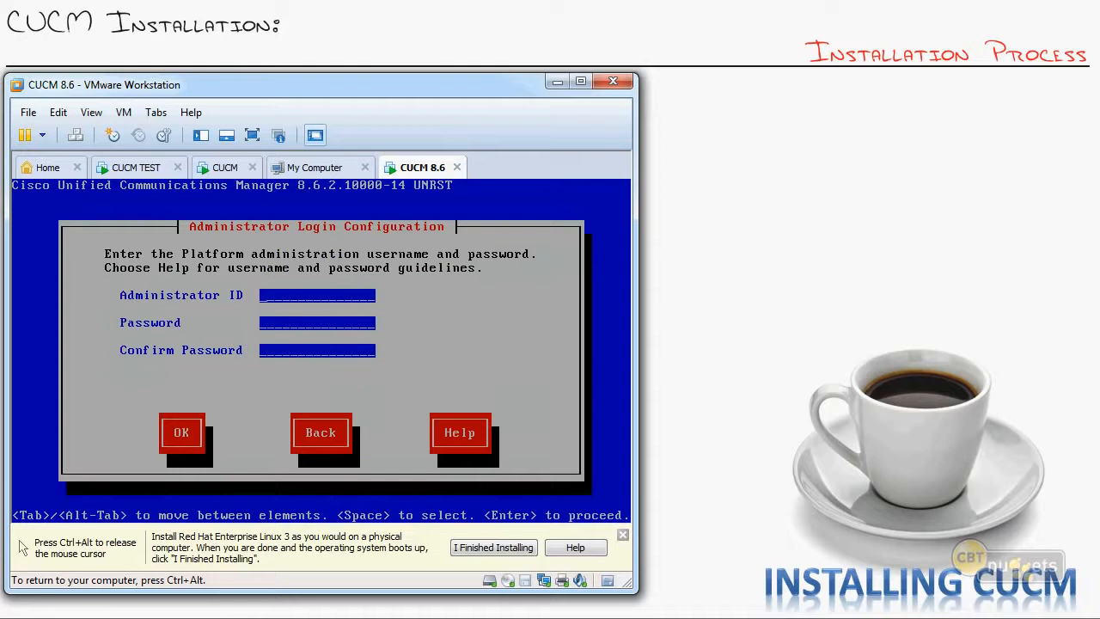
Enter the admin login and certificate organization, unit and location details
text(admin)
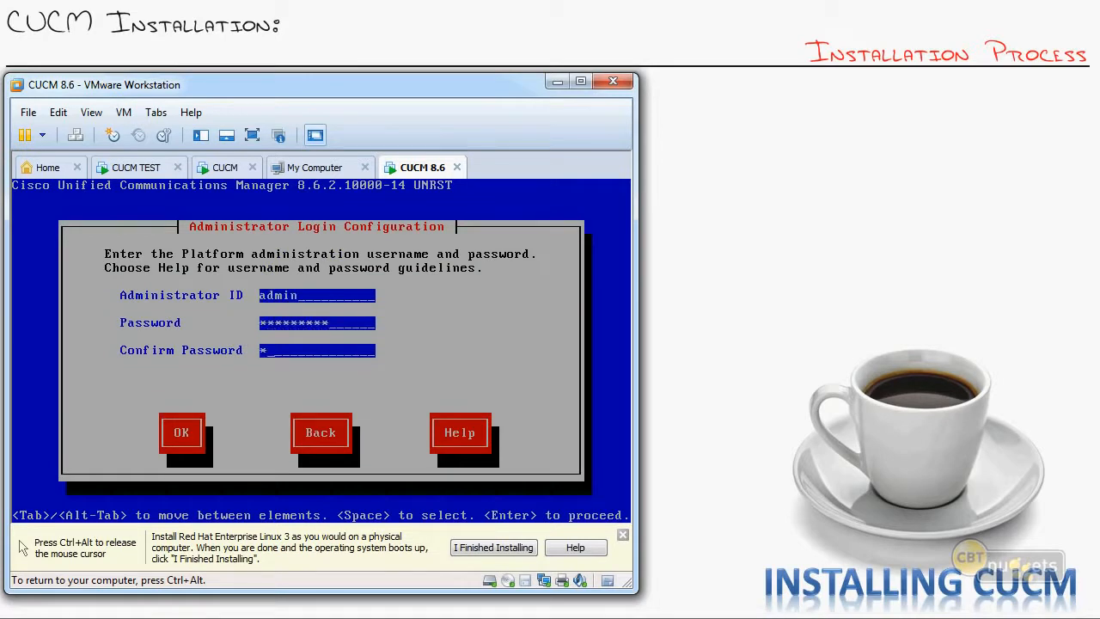
click(180, 432)
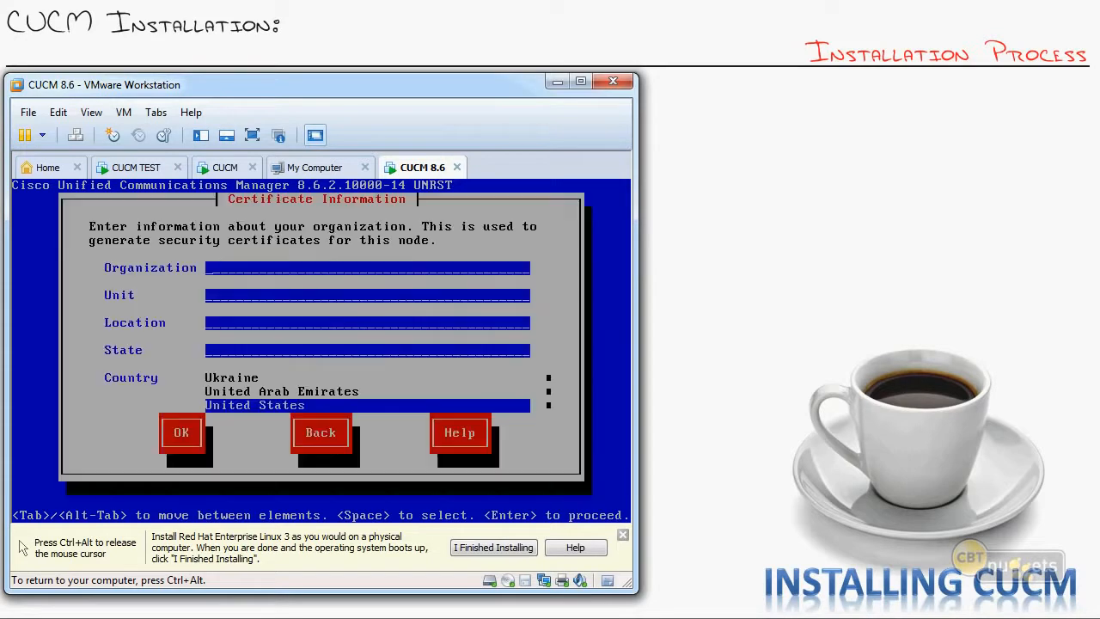
text(org)
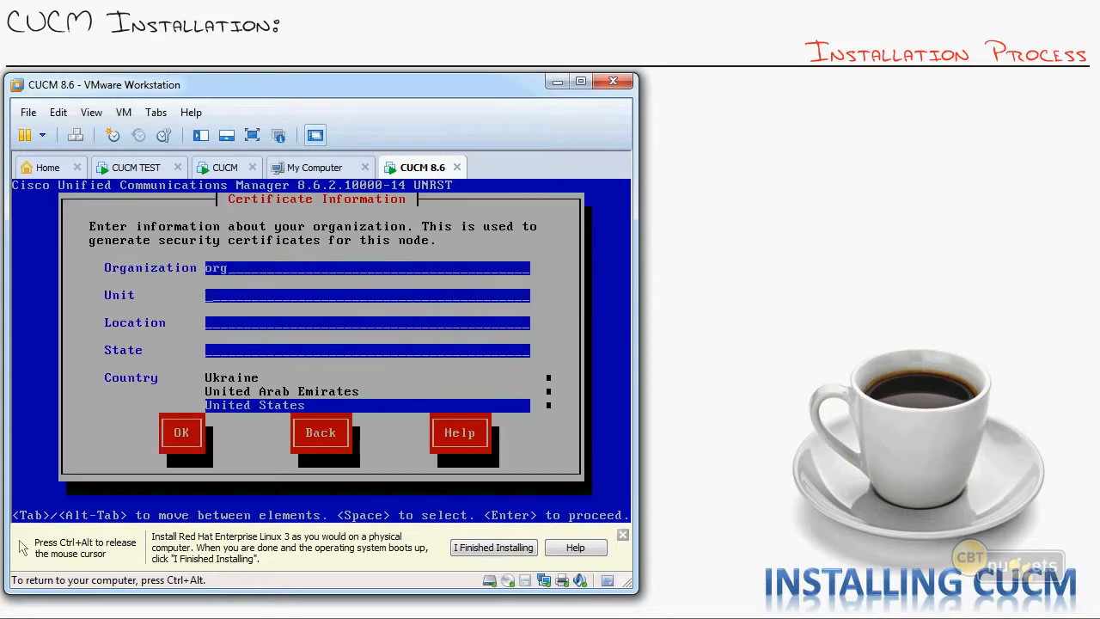
text(unit)
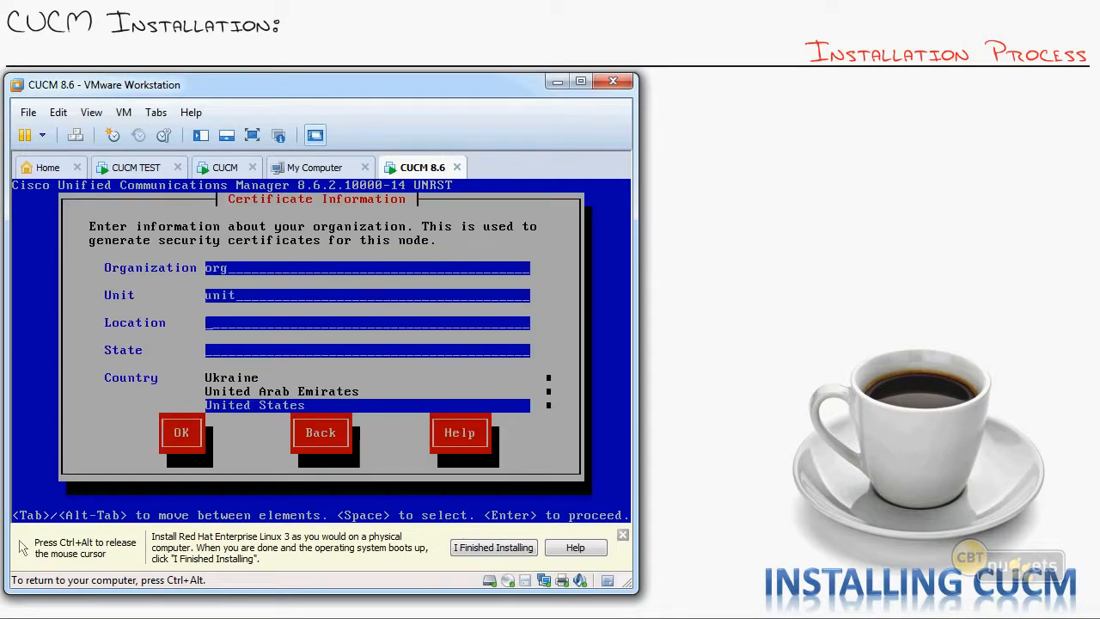
text(phoenix)
click(367, 350)
text(az)
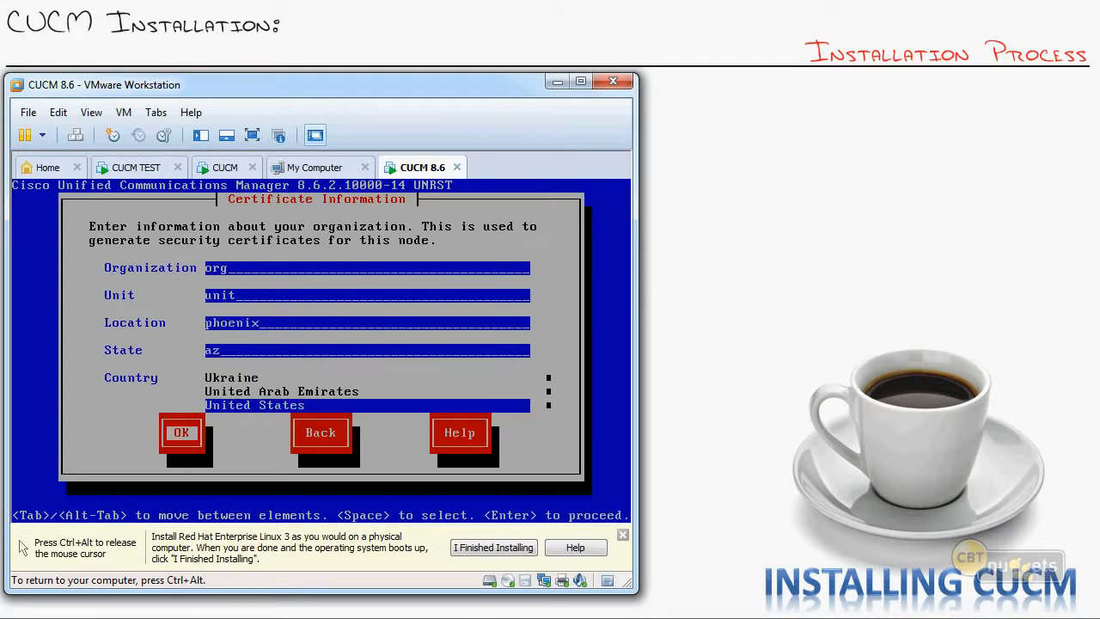
click(180, 432)
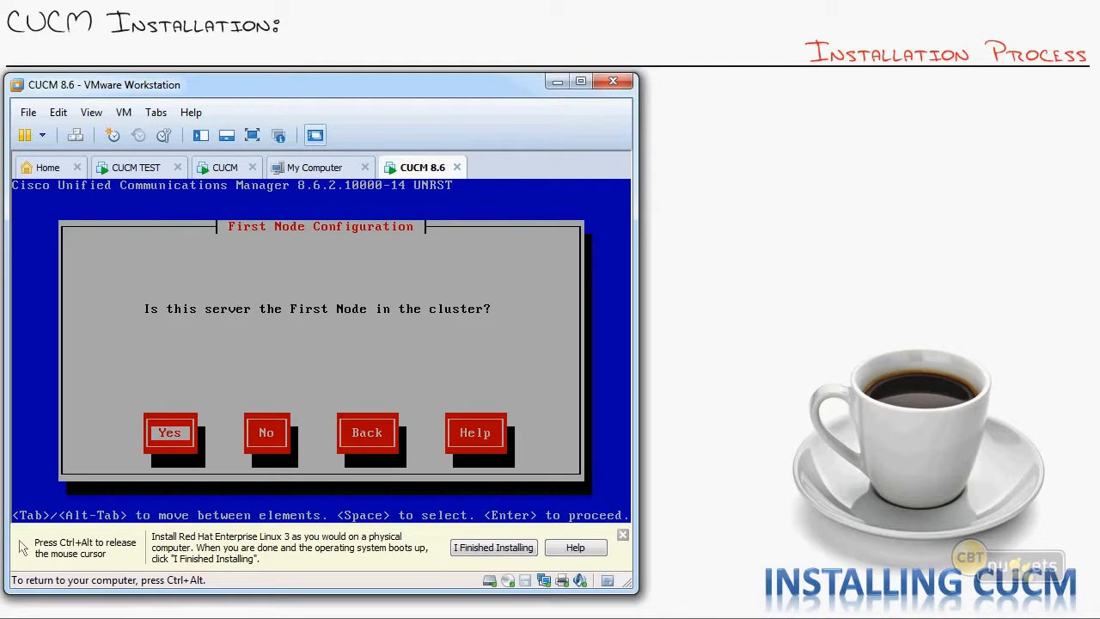
Make this server the first cluster node with NTP server pool.ntp.org
click(169, 432)
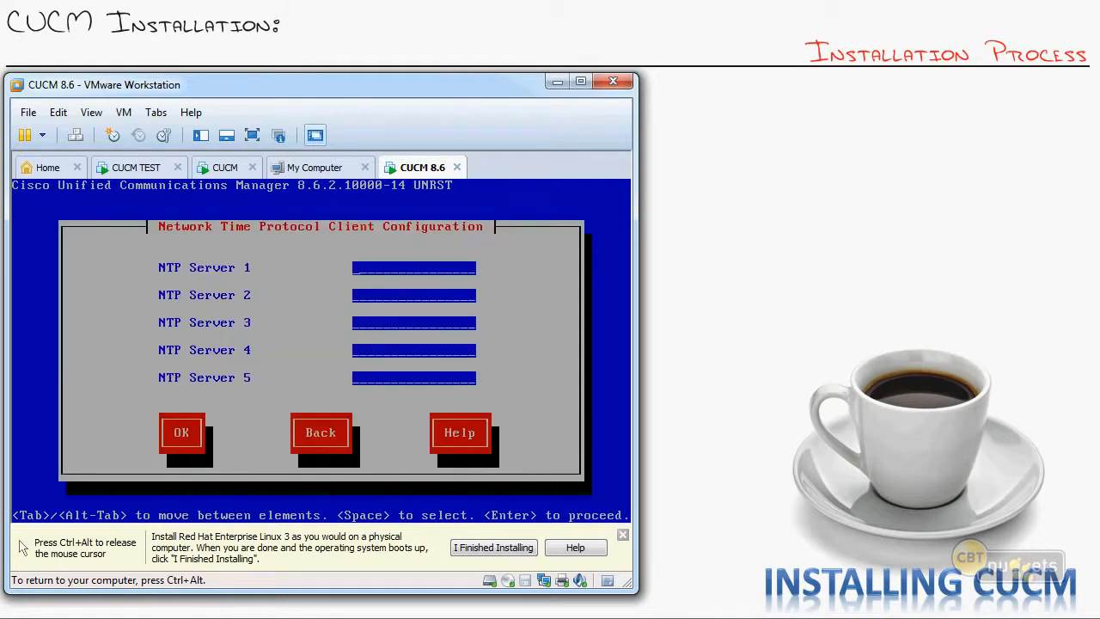
text(pool)
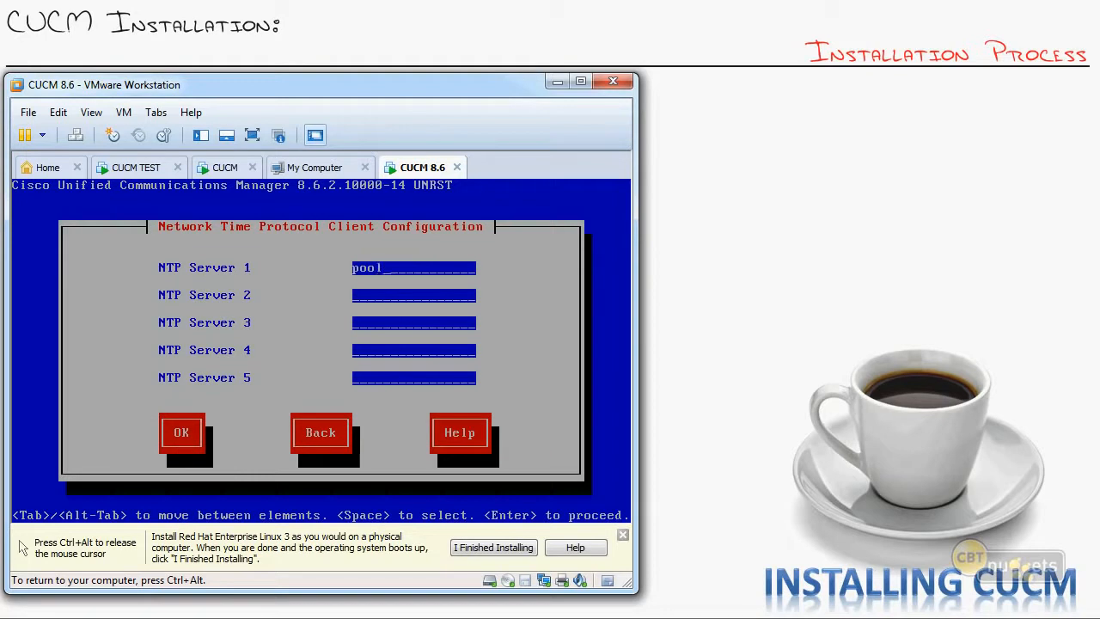
text(.ntp.org)
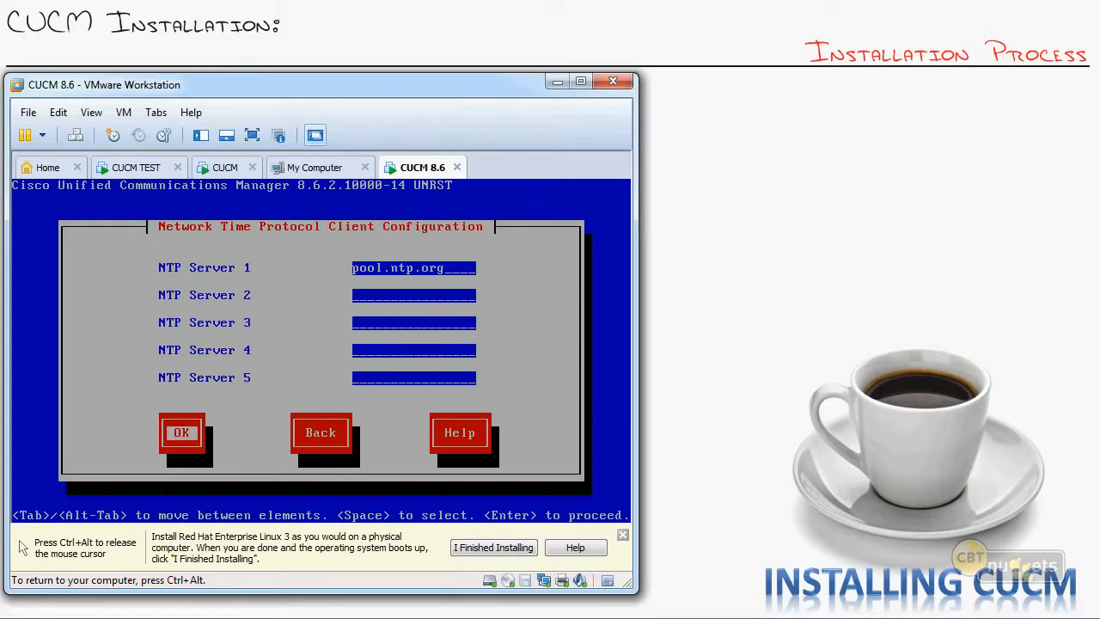
click(181, 432)
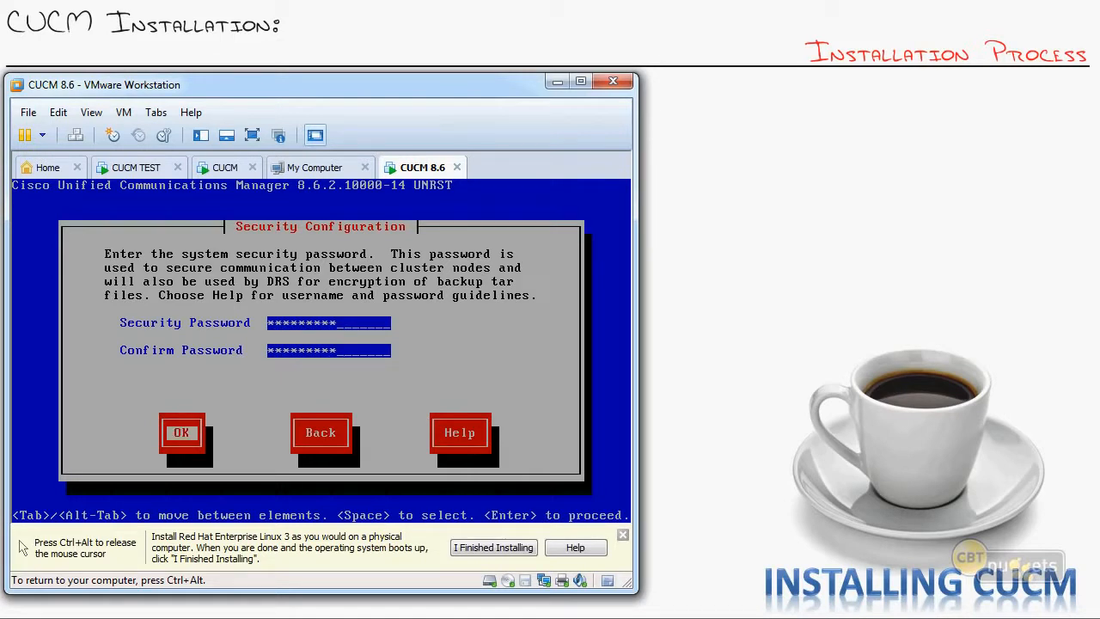
Confirm the security password, skip SMTP, set application user 'admin' and accept the platform configuration
click(180, 432)
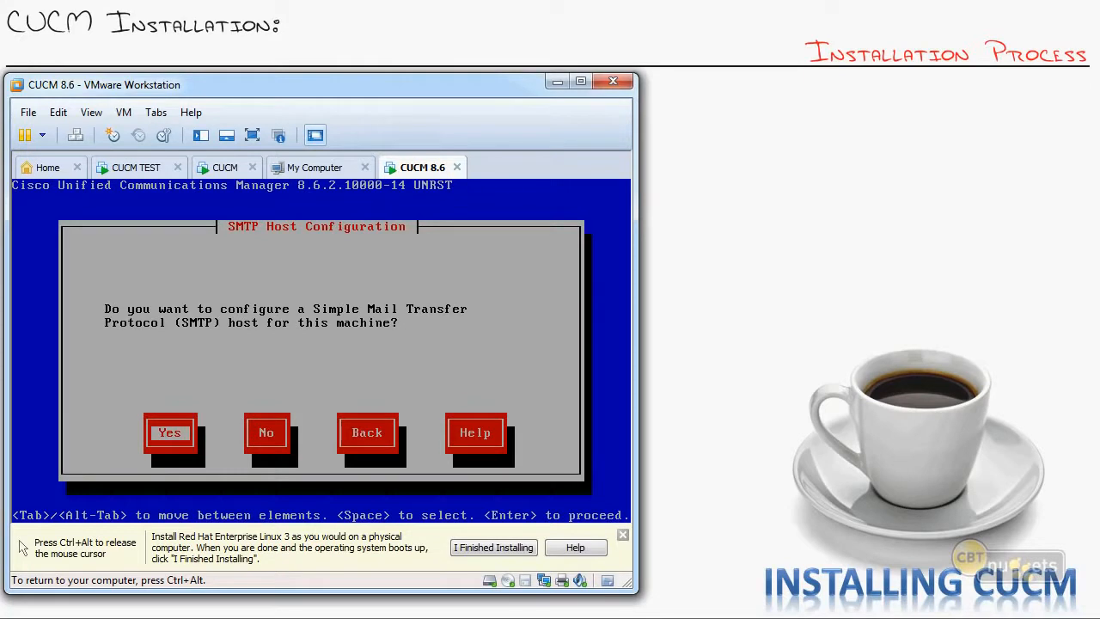
click(267, 432)
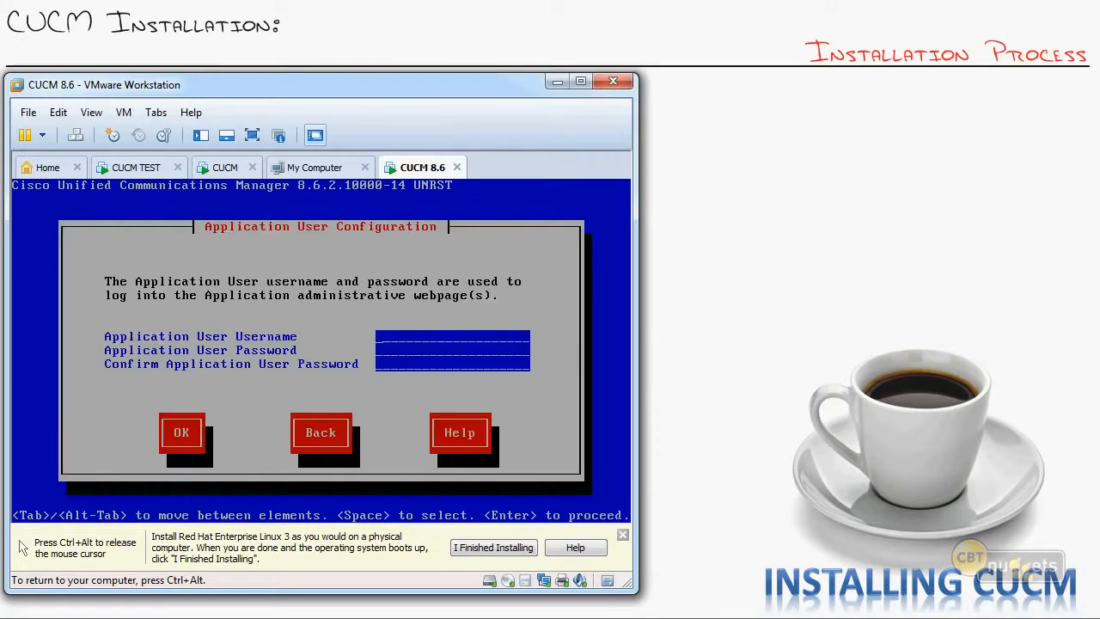
text(admin)
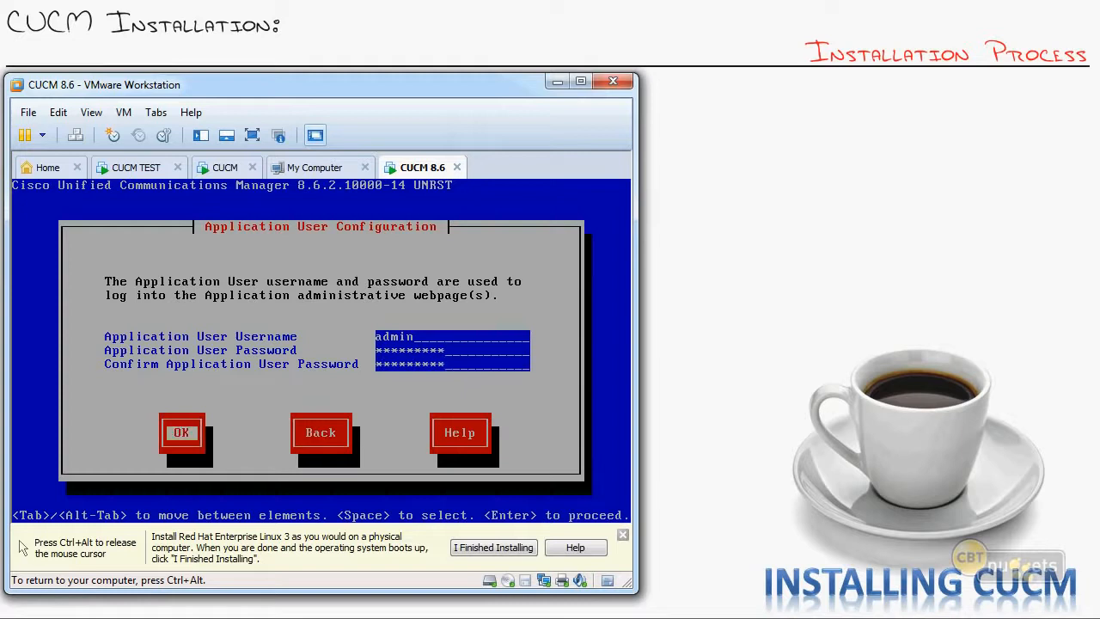
click(181, 432)
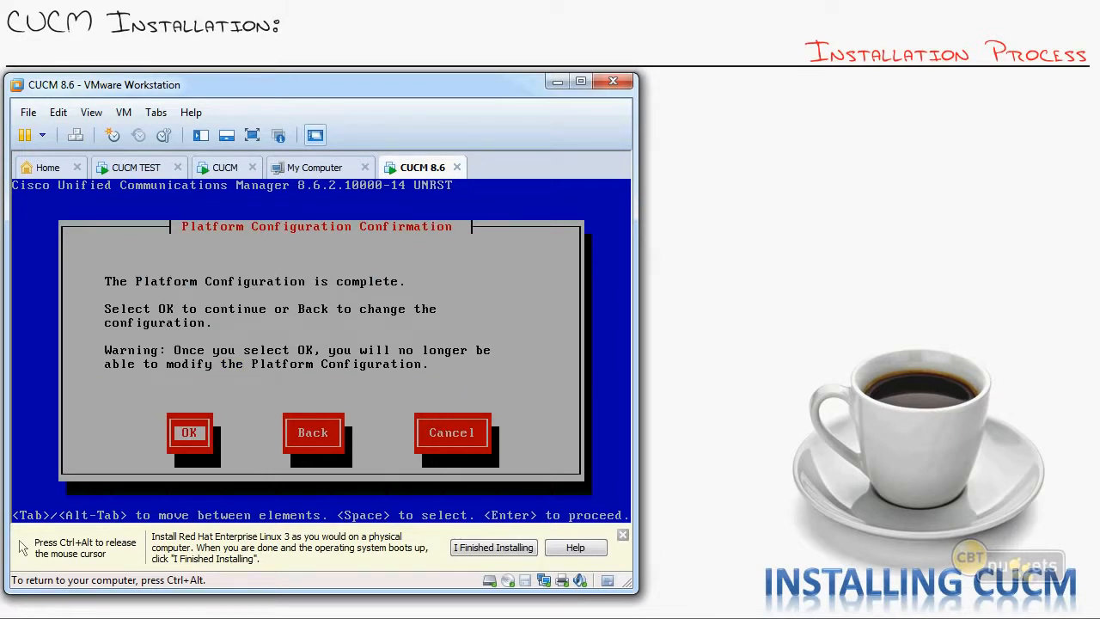
click(189, 432)
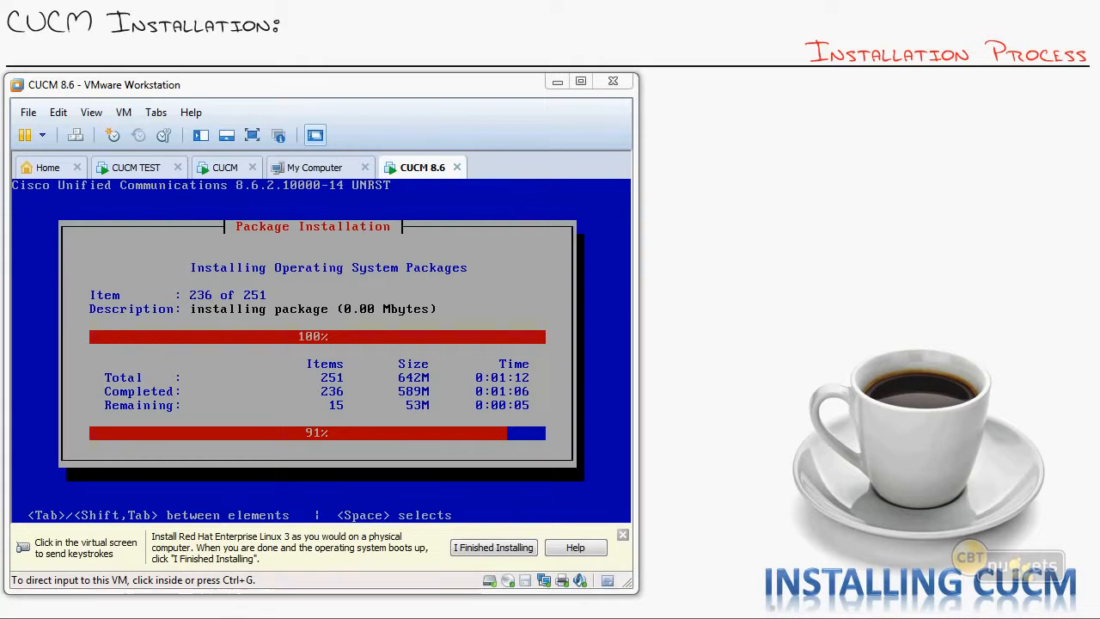
mouse_move(110, 389)
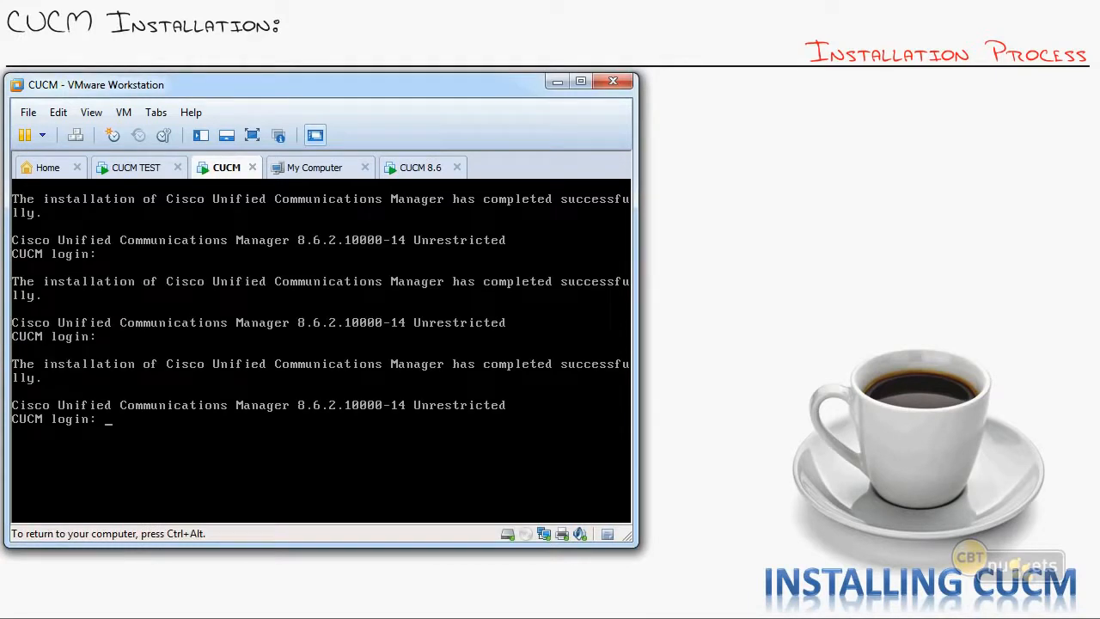
Enter 'admin' at the CUCM console login prompt after installation completes
text(admin)
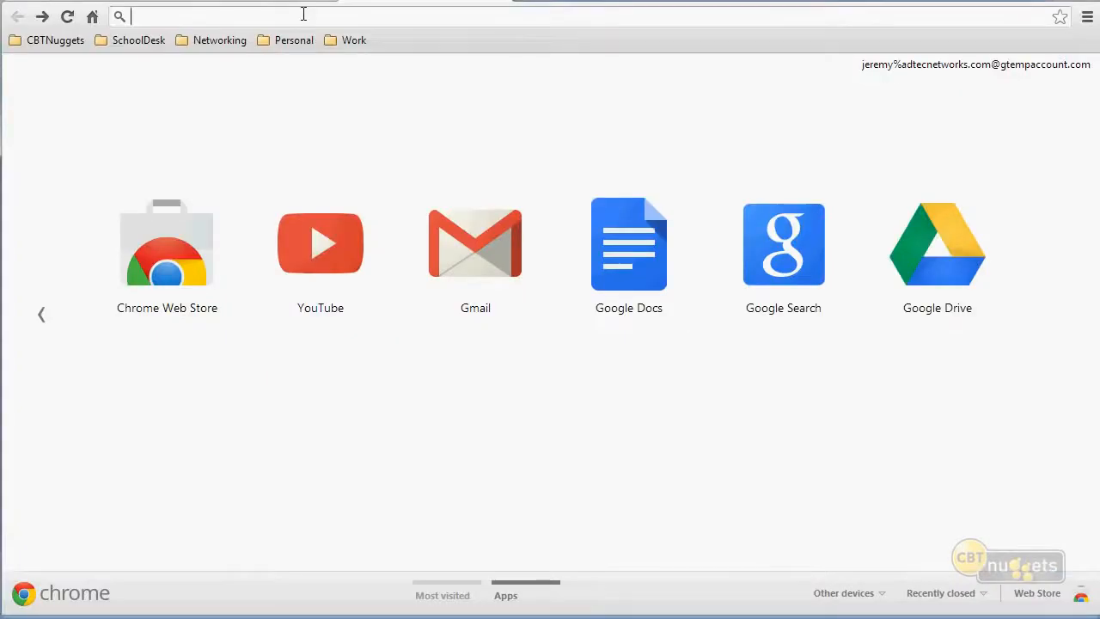
Browse to 172.30.100.76 and log into Cisco Unified CM Administration as admin
text(172.30.100.76)
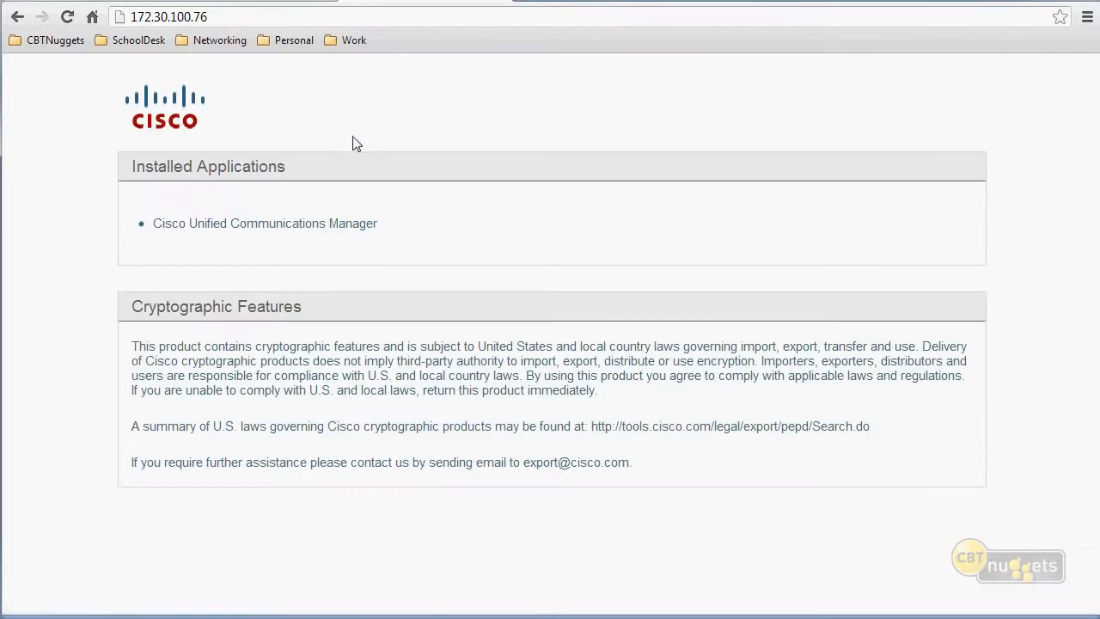
mouse_move(222, 210)
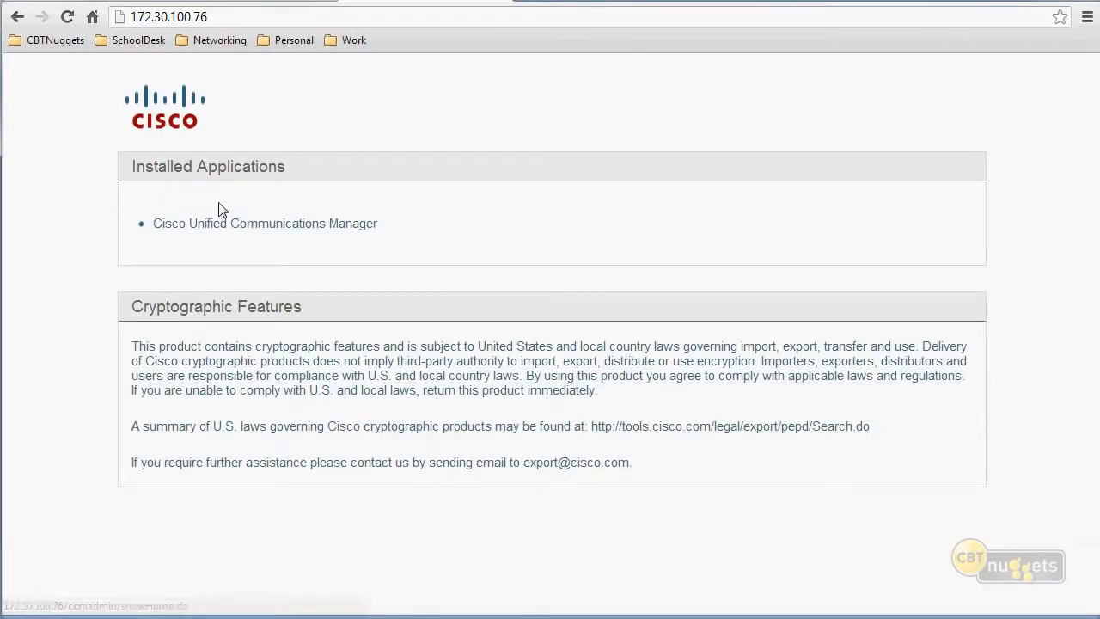
click(264, 223)
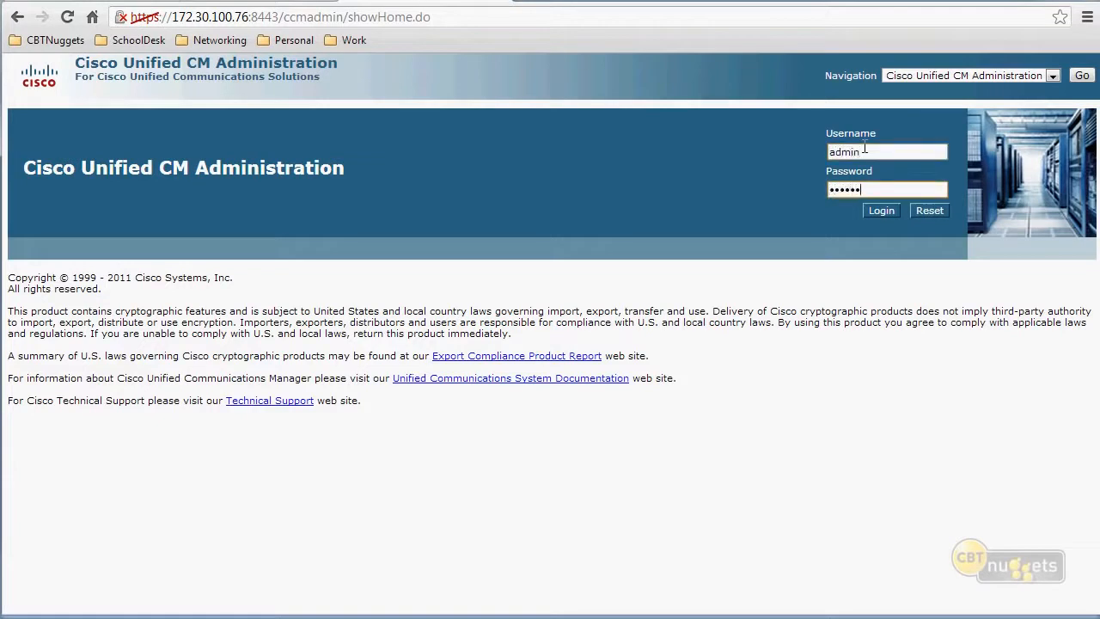
click(881, 210)
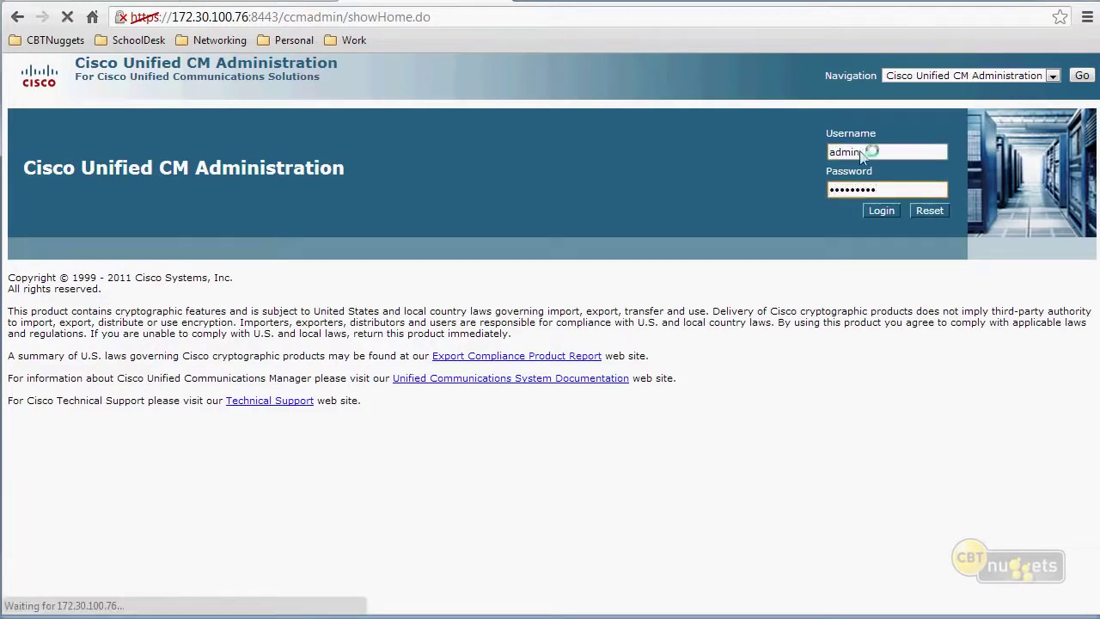
click(881, 210)
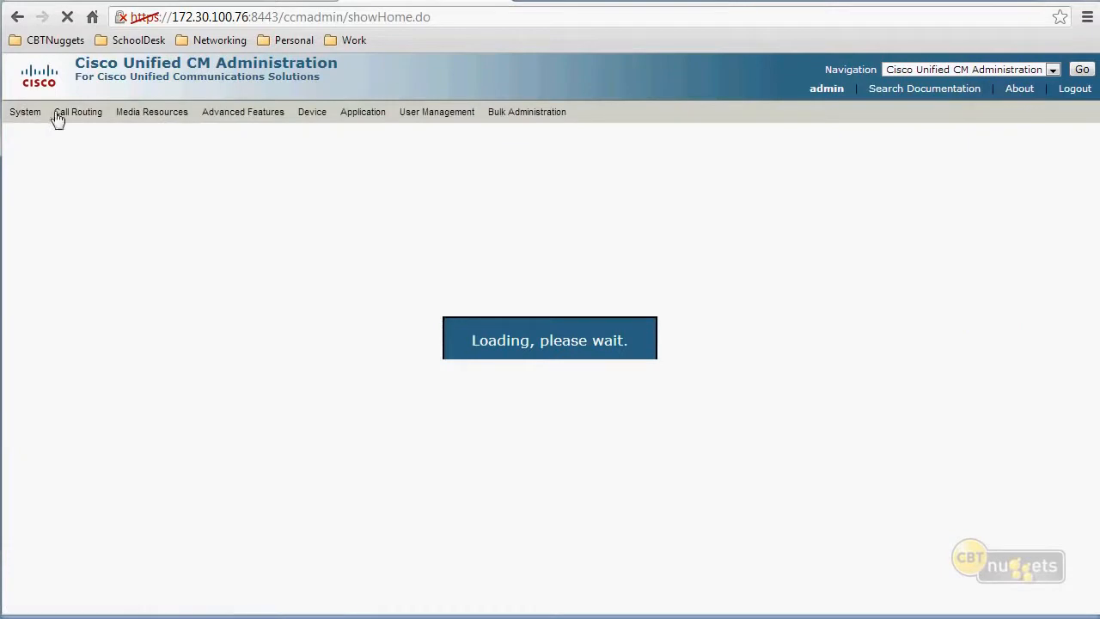